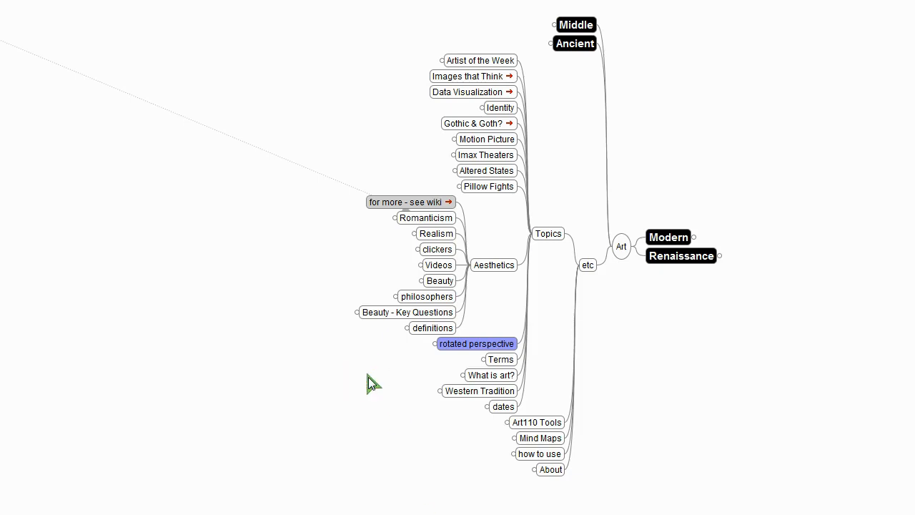
{"action": "mouse_move", "coordinate": [438, 249]}
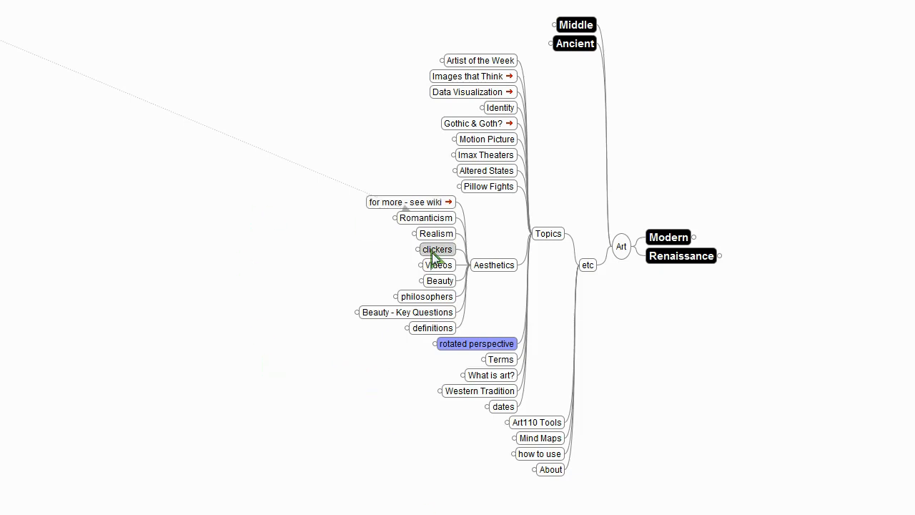
{"action": "mouse_move", "coordinate": [440, 281]}
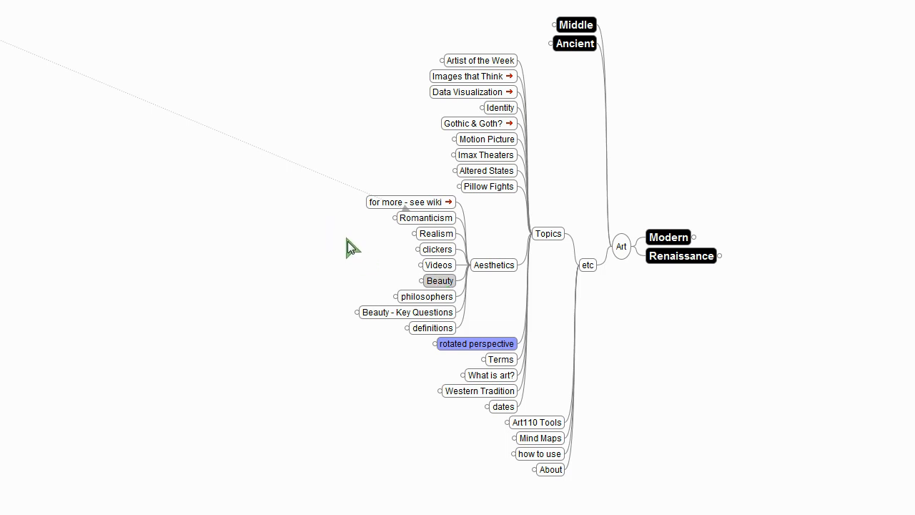
{"action": "mouse_move", "coordinate": [399, 246]}
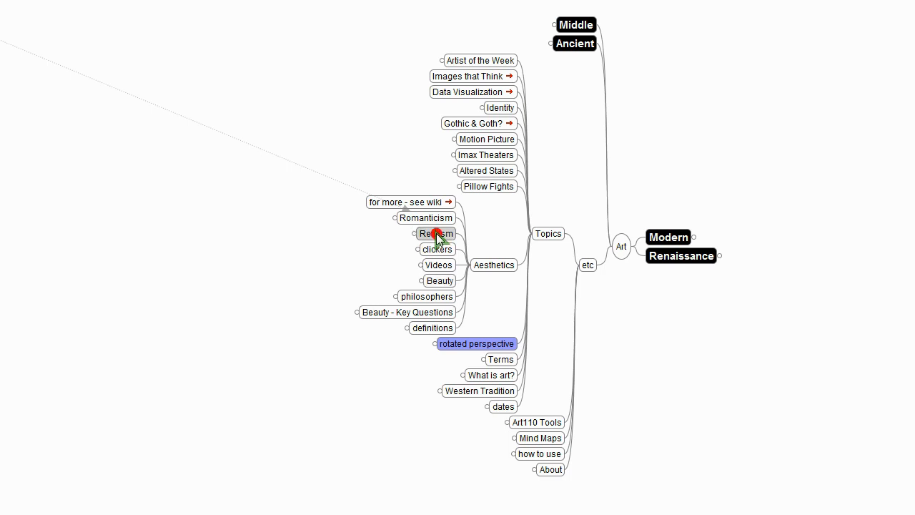
- Unfold the Realism and Romanticism definitions, fold Romanticism's text, then unfold Buffy Summers 1997's picture and Halloween quote
{"action": "left_click", "coordinate": [435, 233]}
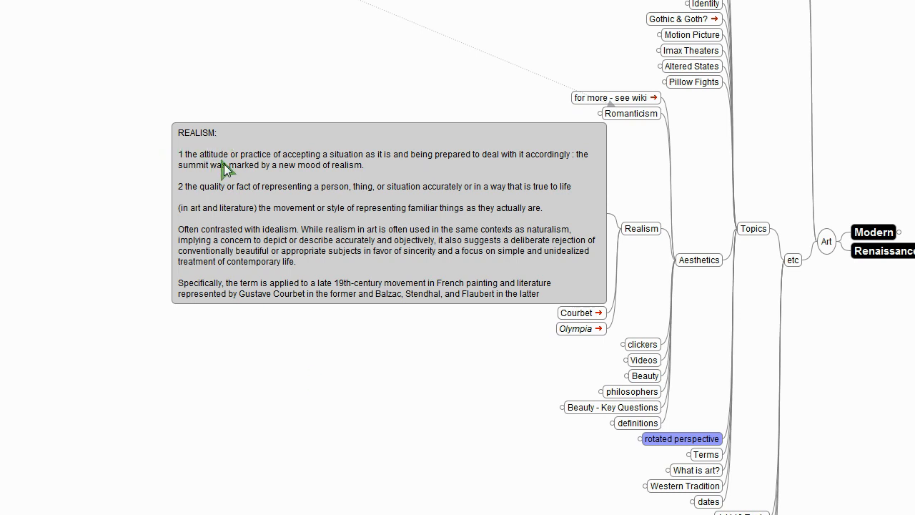
{"action": "mouse_move", "coordinate": [399, 166]}
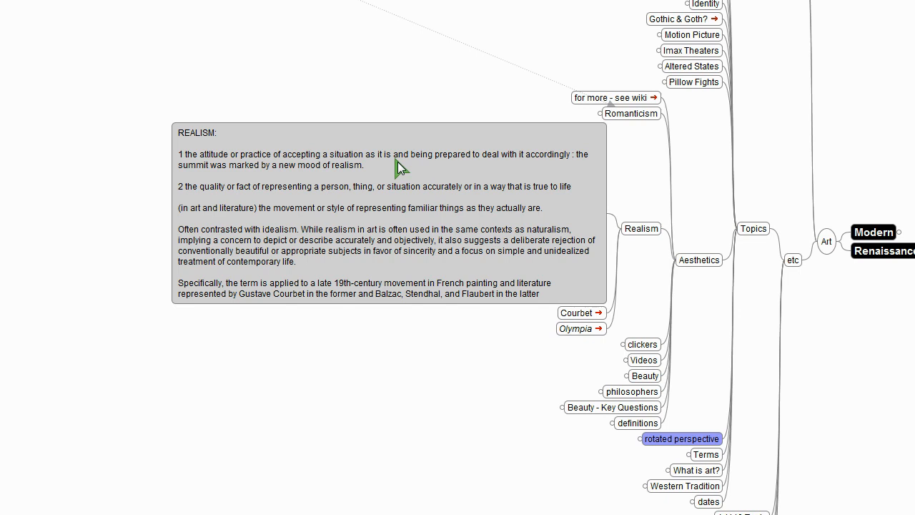
{"action": "mouse_move", "coordinate": [497, 169]}
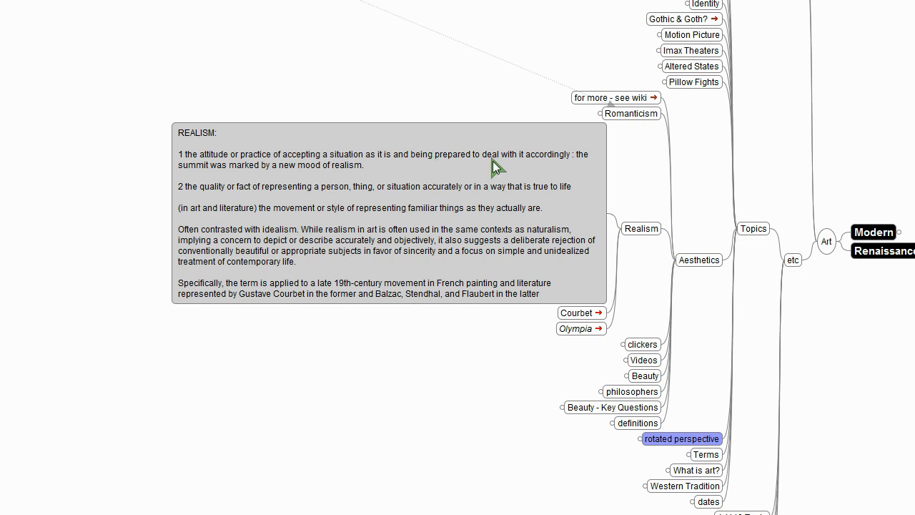
{"action": "mouse_move", "coordinate": [574, 163]}
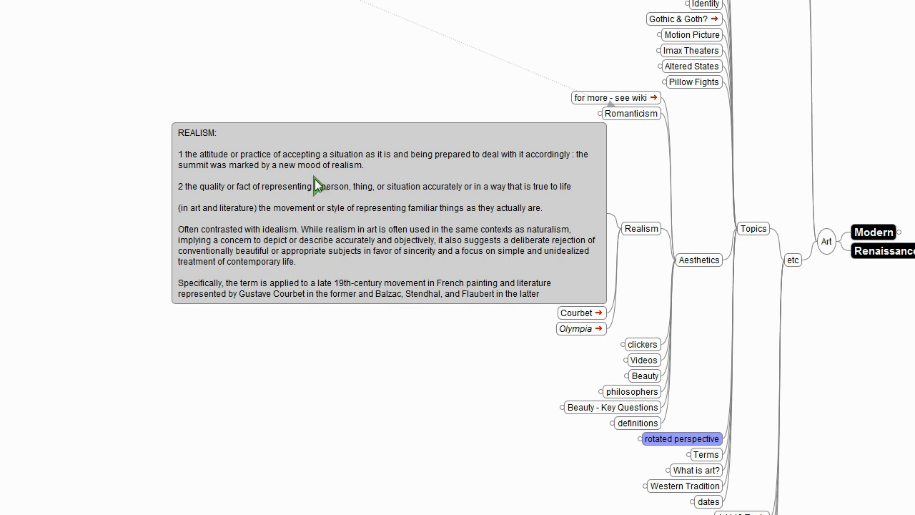
{"action": "mouse_move", "coordinate": [243, 208]}
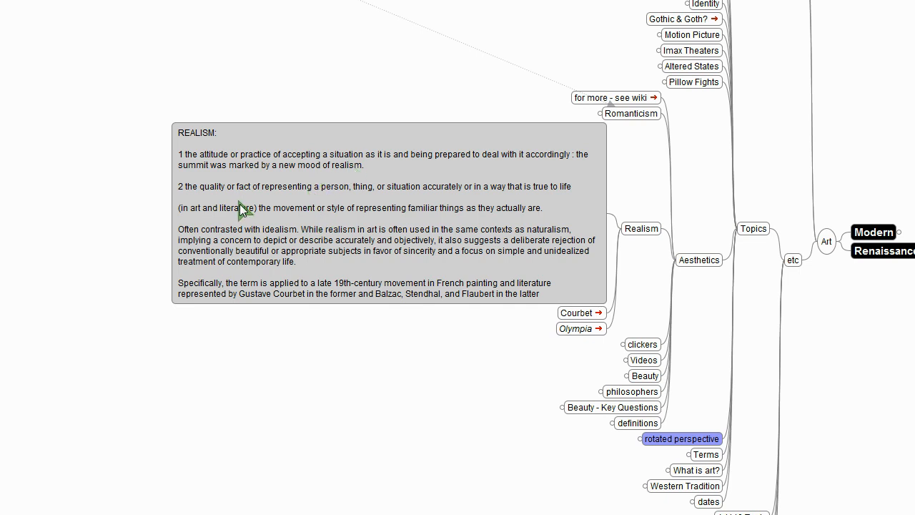
{"action": "mouse_move", "coordinate": [338, 203]}
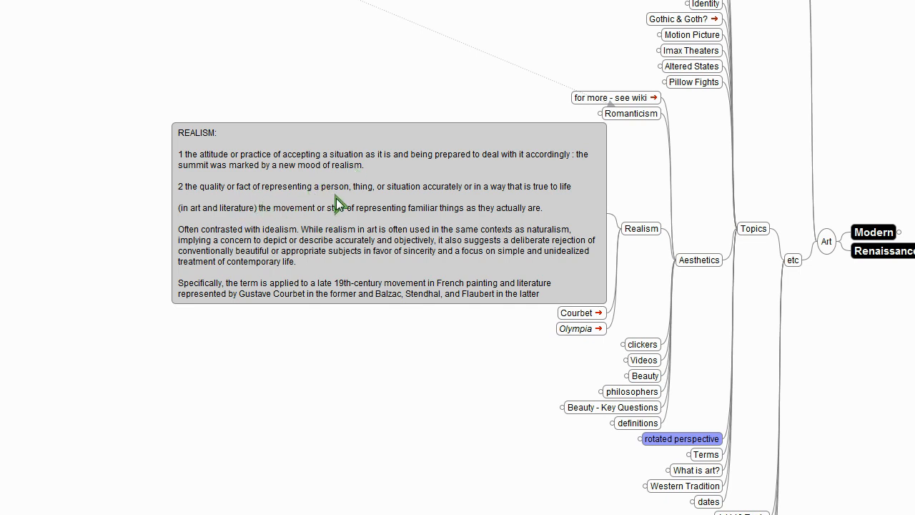
{"action": "mouse_move", "coordinate": [426, 199]}
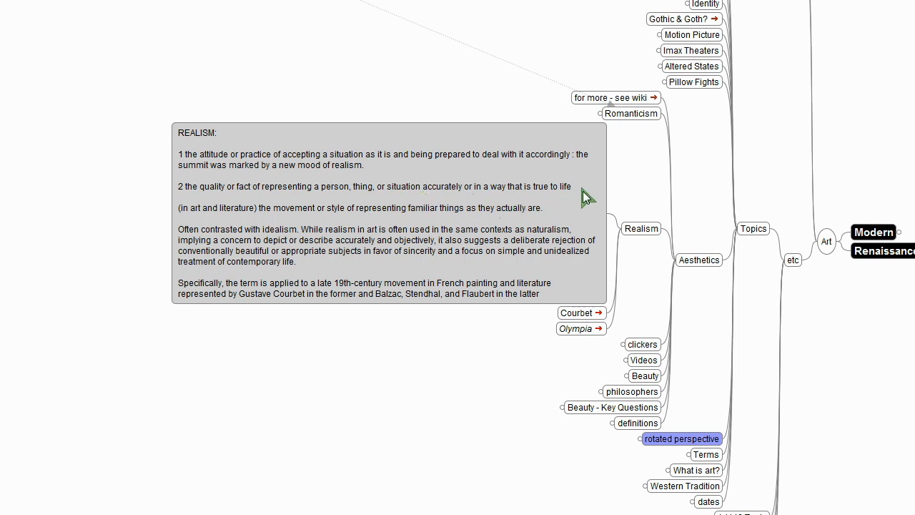
{"action": "mouse_move", "coordinate": [269, 234]}
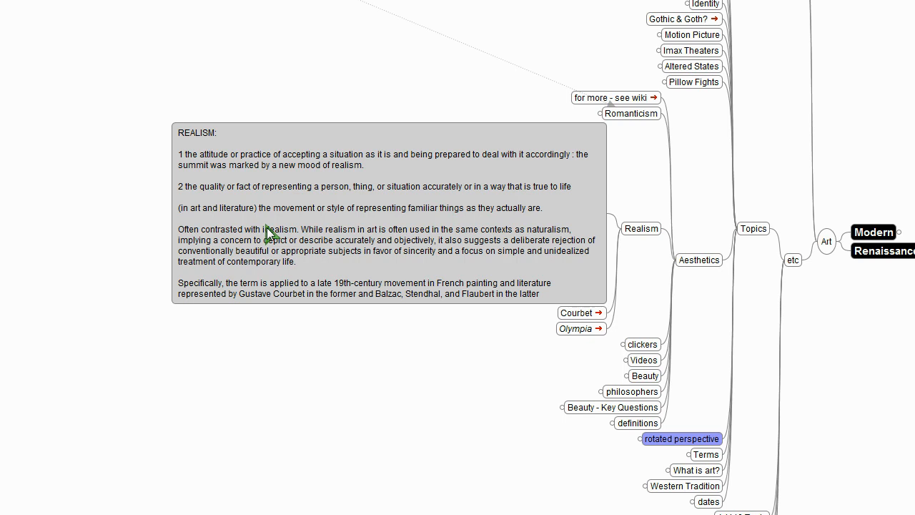
{"action": "mouse_move", "coordinate": [469, 240]}
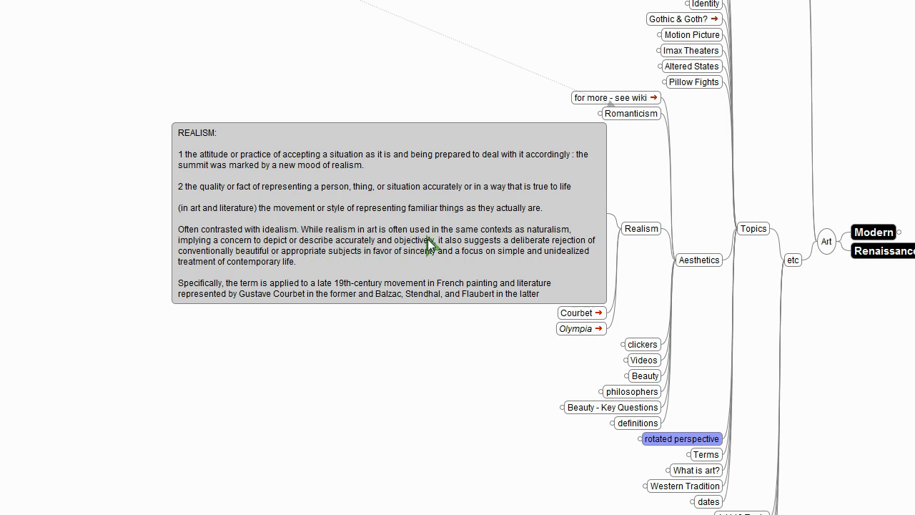
{"action": "mouse_move", "coordinate": [560, 240]}
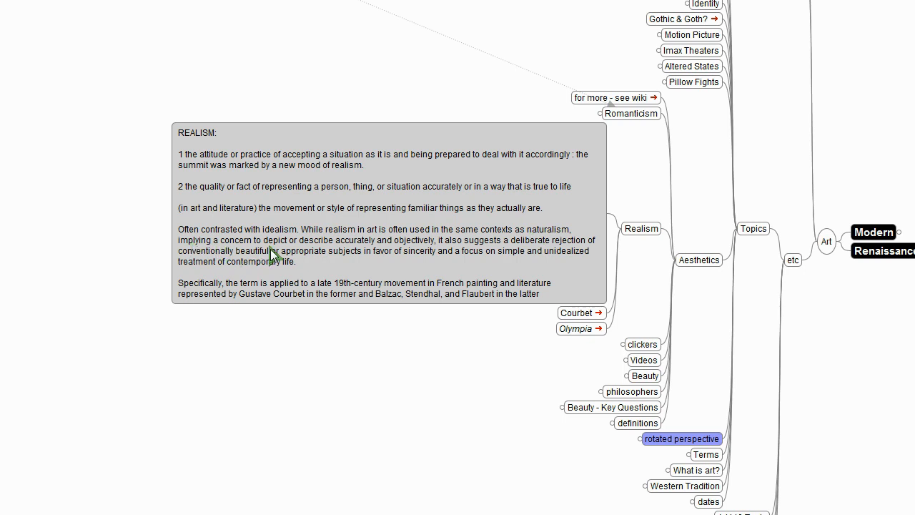
{"action": "mouse_move", "coordinate": [413, 255]}
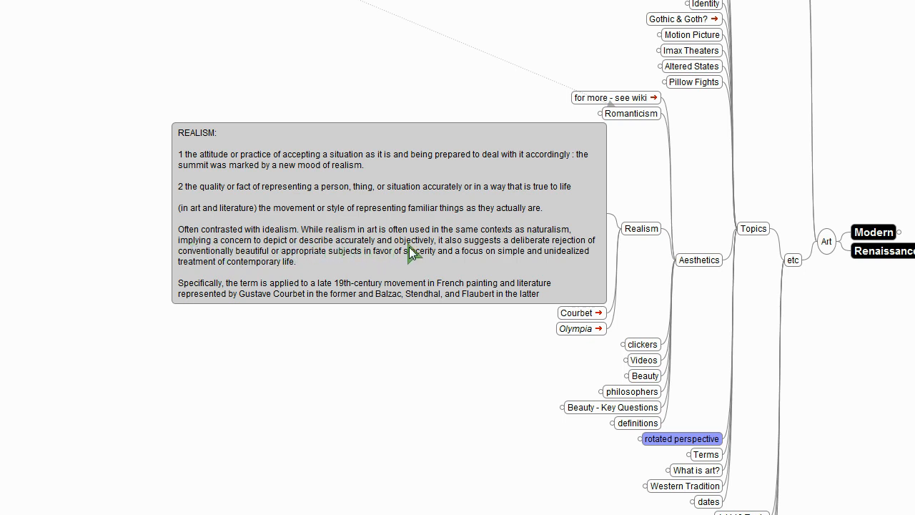
{"action": "mouse_move", "coordinate": [471, 257]}
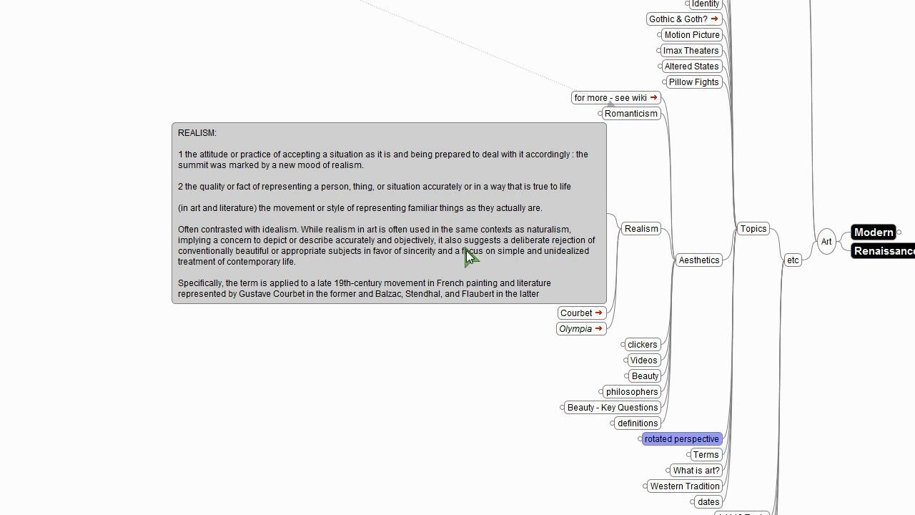
{"action": "mouse_move", "coordinate": [203, 260]}
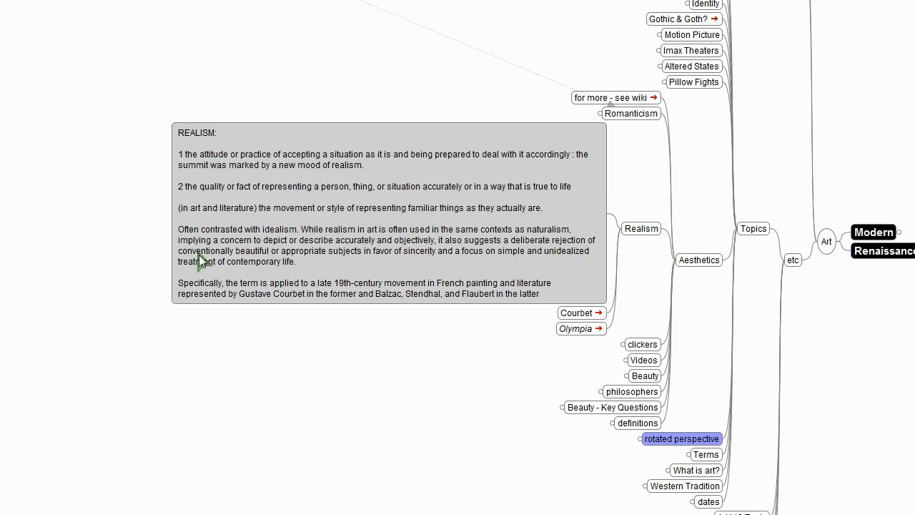
{"action": "mouse_move", "coordinate": [234, 270]}
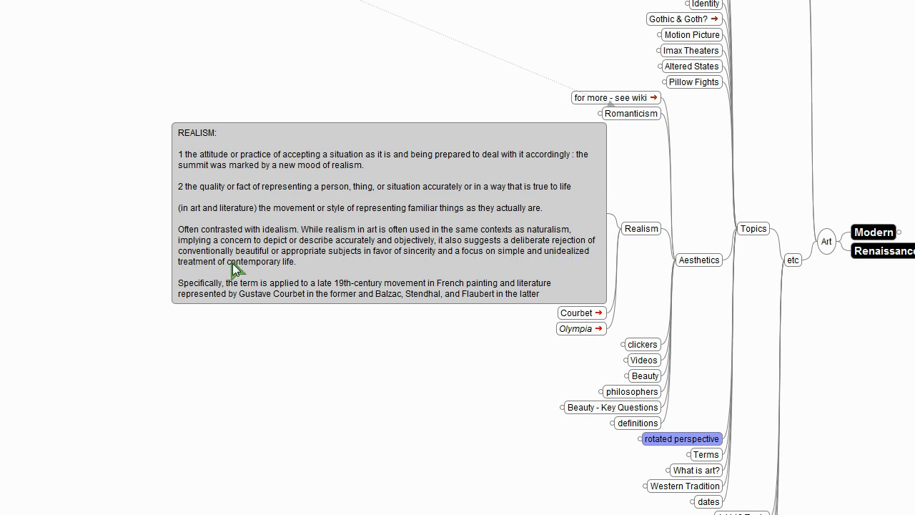
{"action": "mouse_move", "coordinate": [426, 265]}
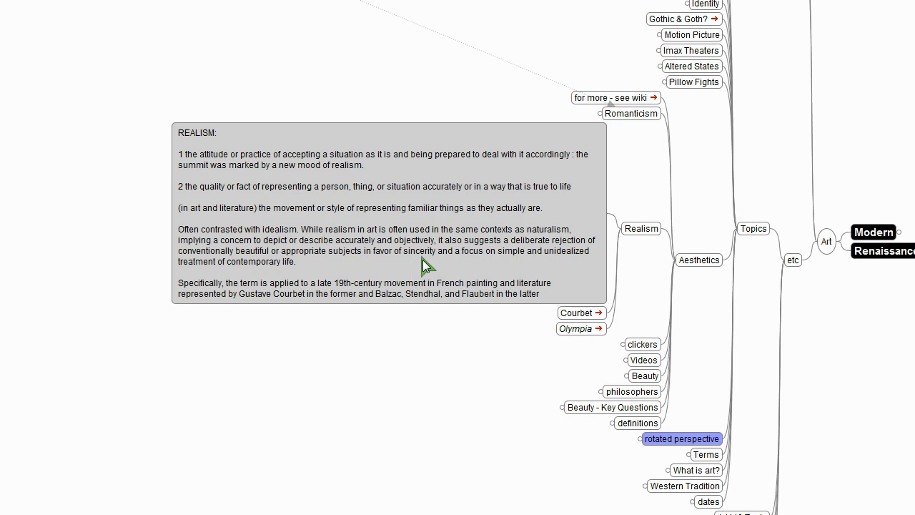
{"action": "mouse_move", "coordinate": [508, 263]}
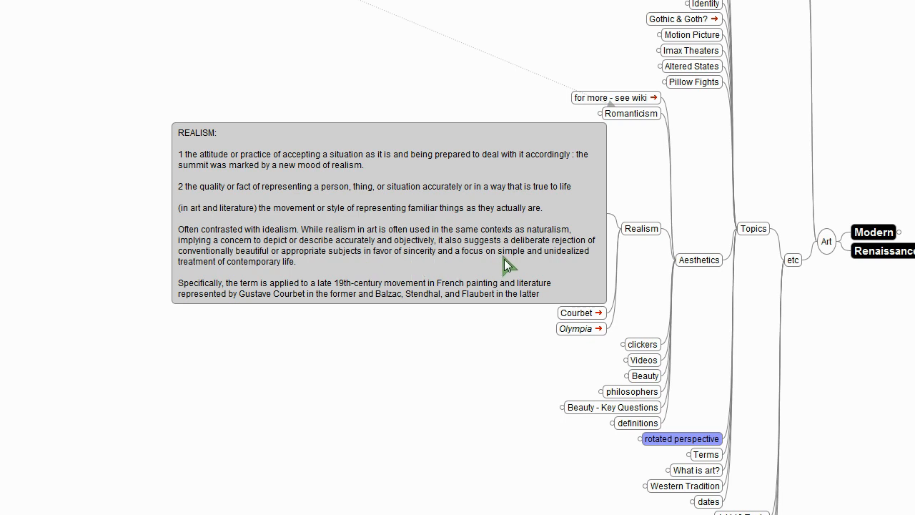
{"action": "mouse_move", "coordinate": [365, 283]}
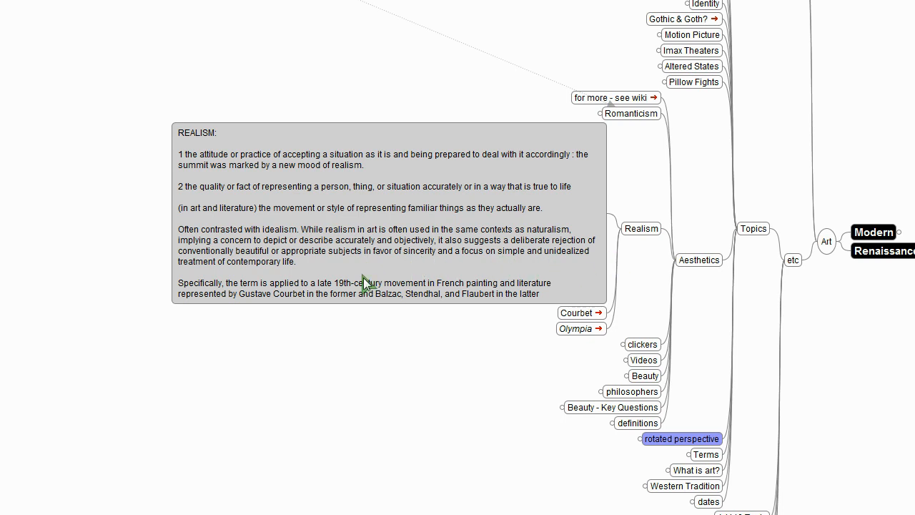
{"action": "mouse_move", "coordinate": [260, 278]}
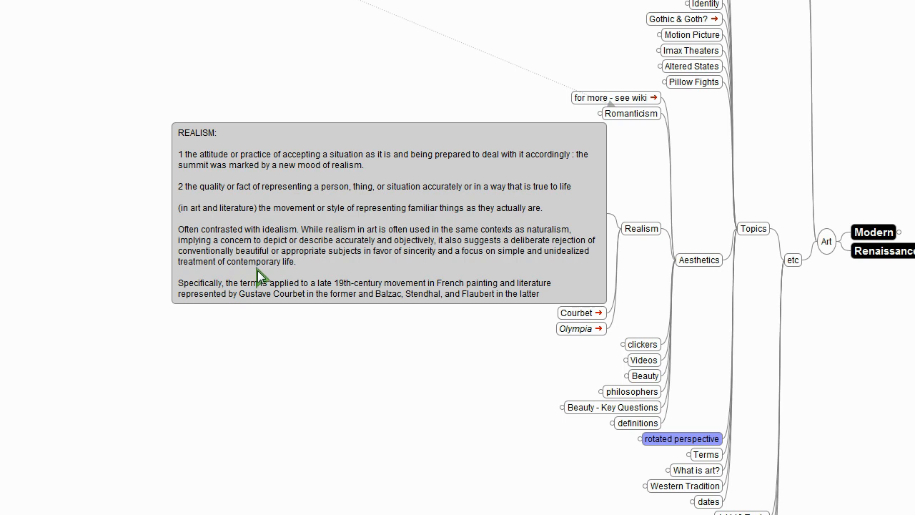
{"action": "mouse_move", "coordinate": [289, 301]}
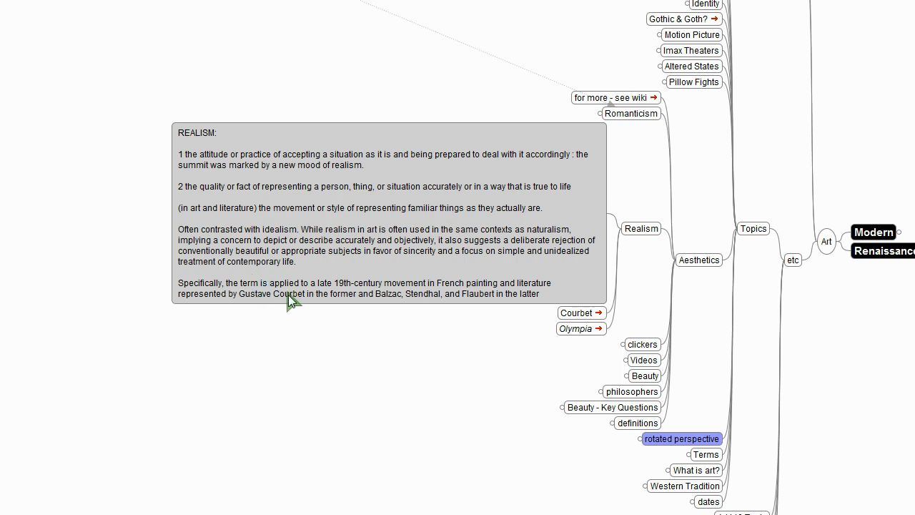
{"action": "mouse_move", "coordinate": [518, 296]}
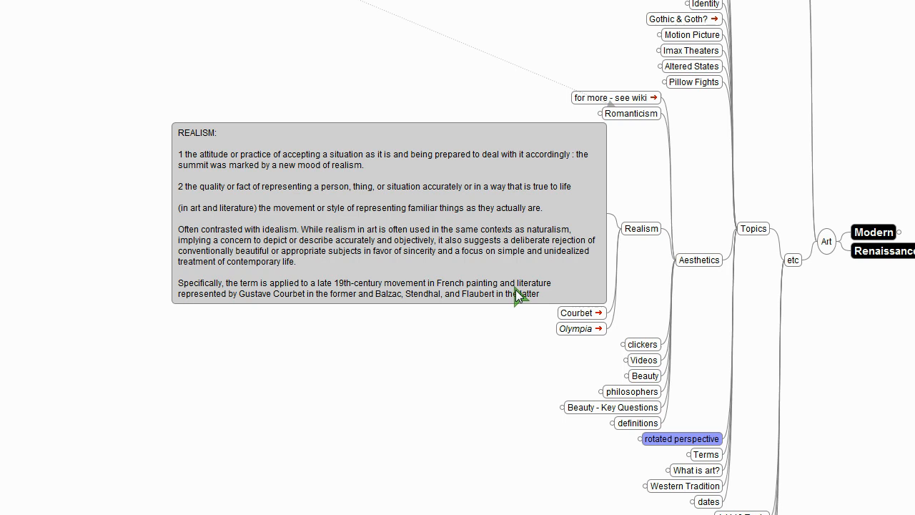
{"action": "mouse_move", "coordinate": [555, 294]}
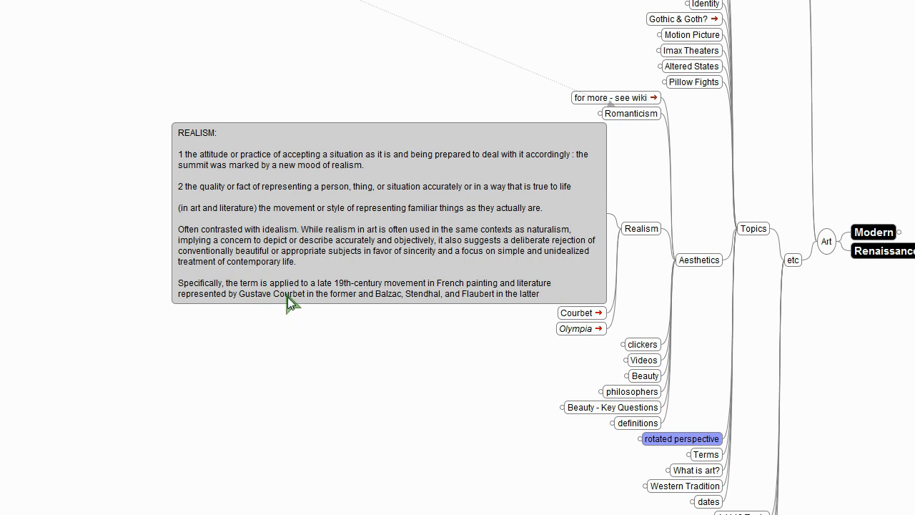
{"action": "mouse_move", "coordinate": [386, 318]}
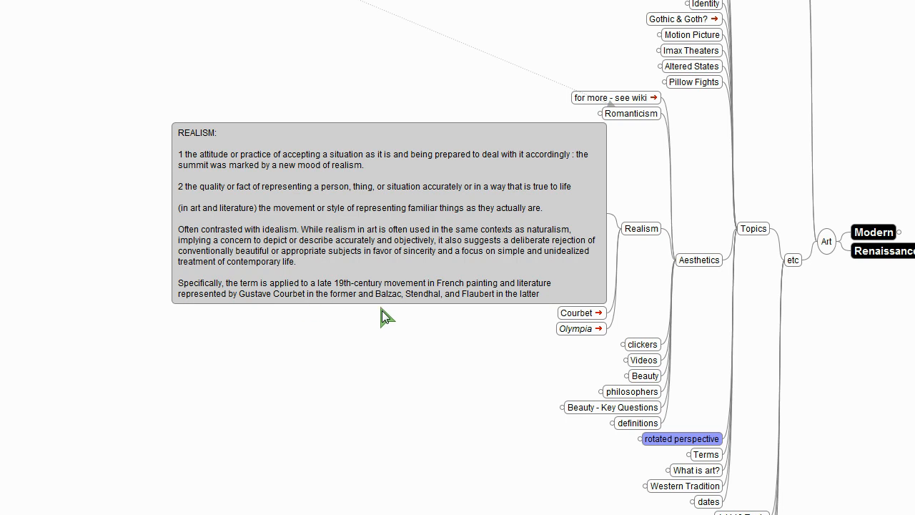
{"action": "mouse_move", "coordinate": [561, 313]}
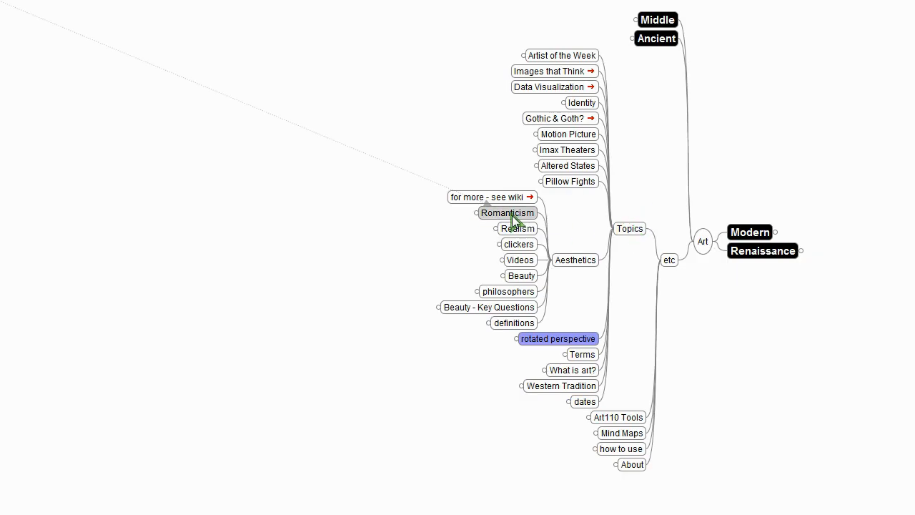
{"action": "left_click", "coordinate": [507, 212]}
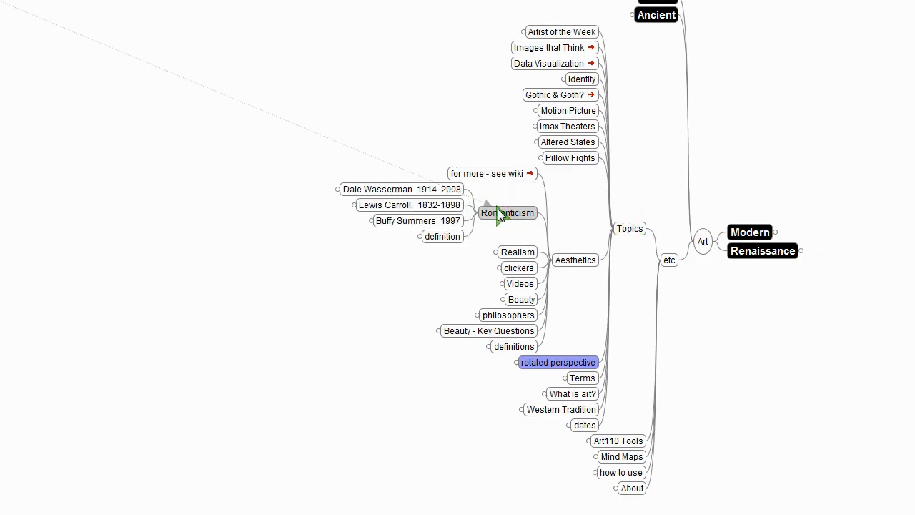
{"action": "left_click", "coordinate": [442, 236]}
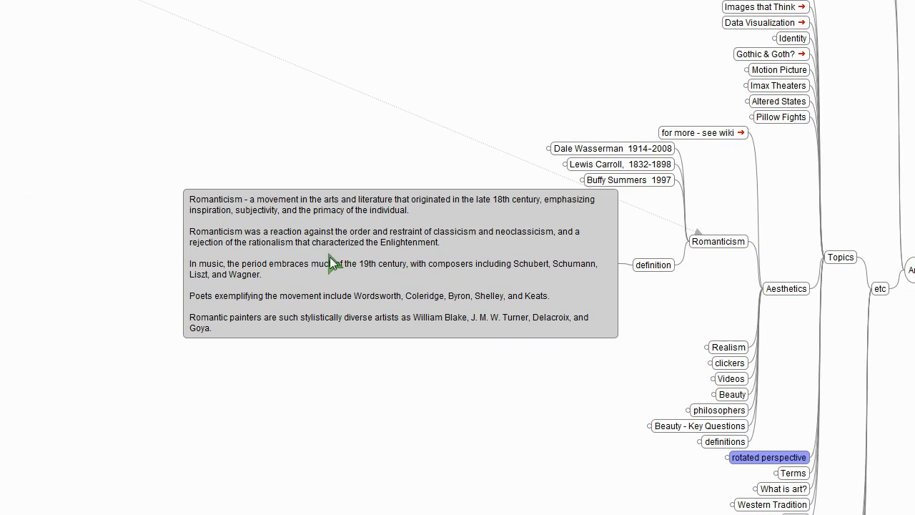
{"action": "mouse_move", "coordinate": [379, 207]}
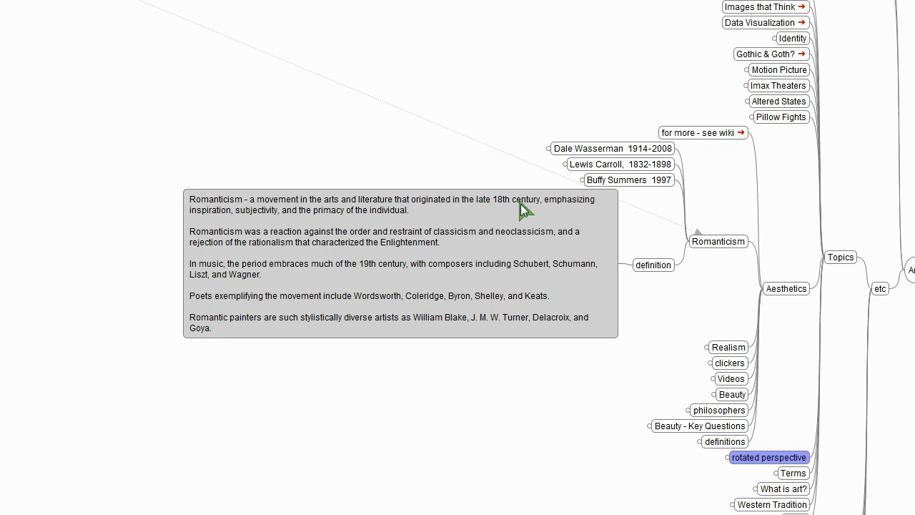
{"action": "mouse_move", "coordinate": [209, 222]}
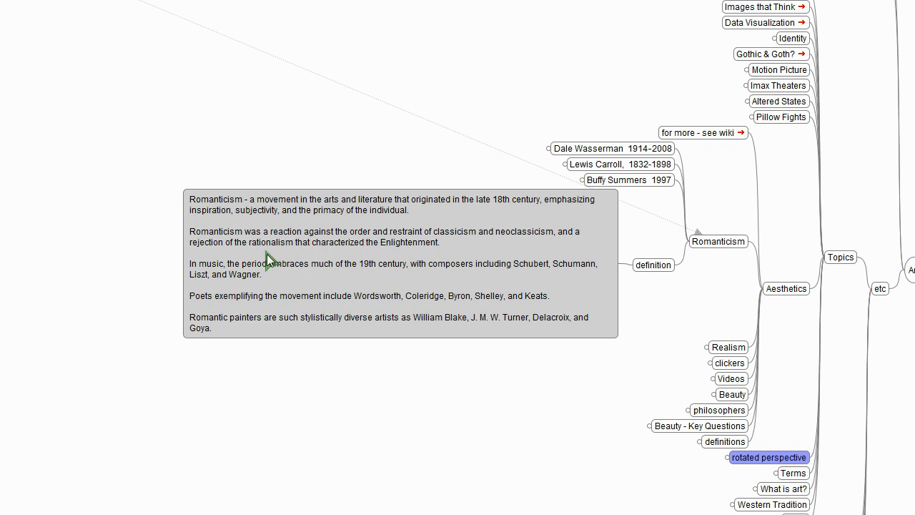
{"action": "mouse_move", "coordinate": [346, 251]}
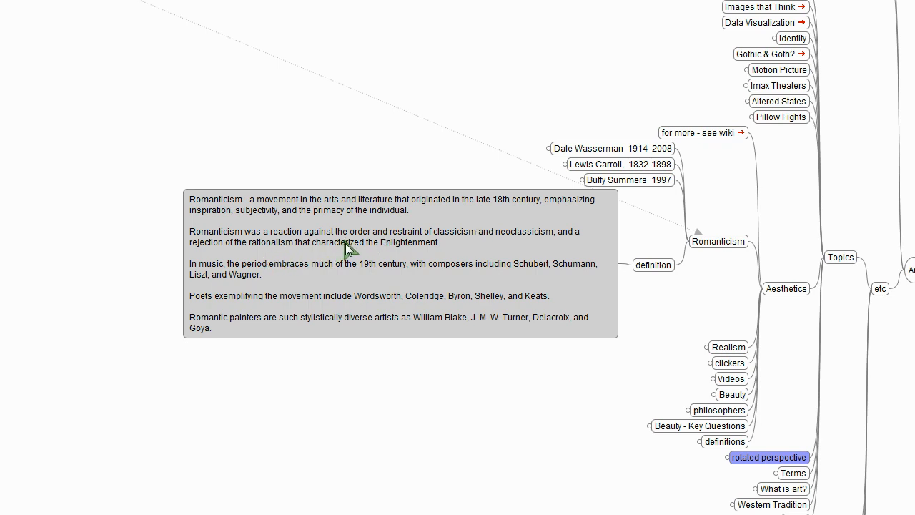
{"action": "mouse_move", "coordinate": [456, 258]}
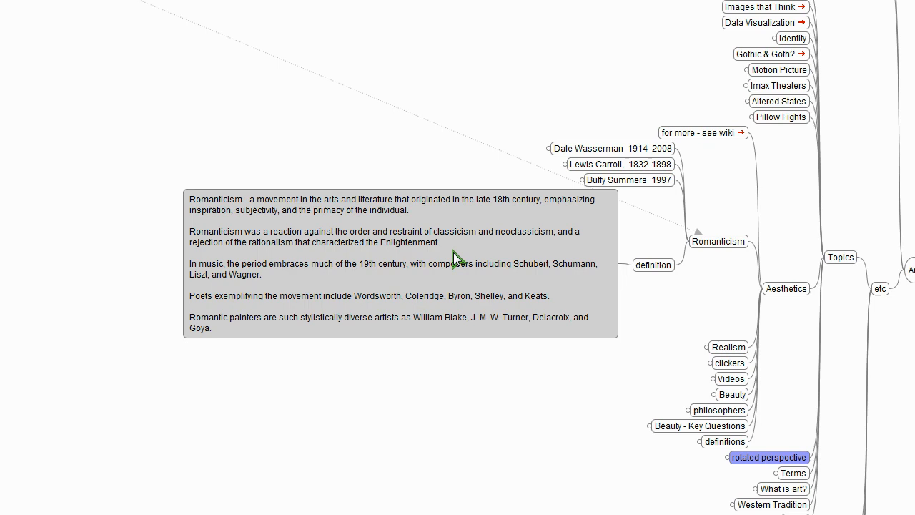
{"action": "mouse_move", "coordinate": [260, 254]}
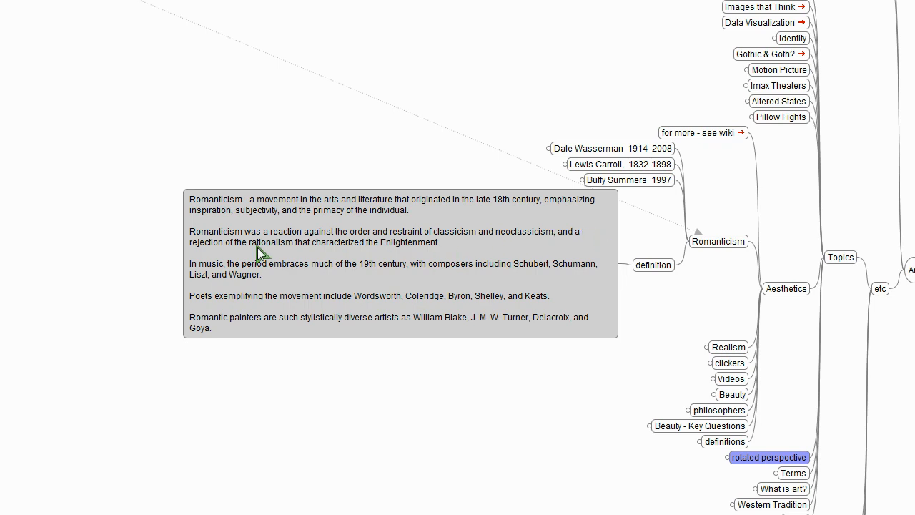
{"action": "mouse_move", "coordinate": [292, 259]}
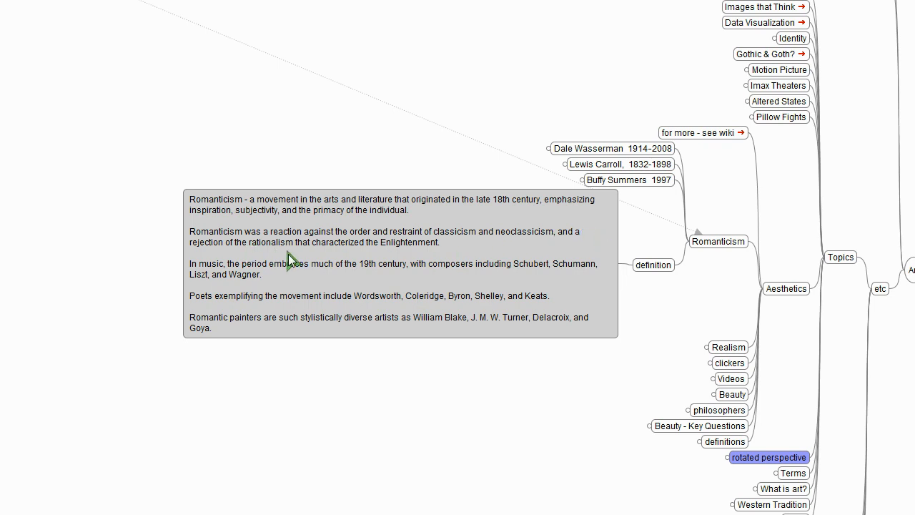
{"action": "mouse_move", "coordinate": [227, 278]}
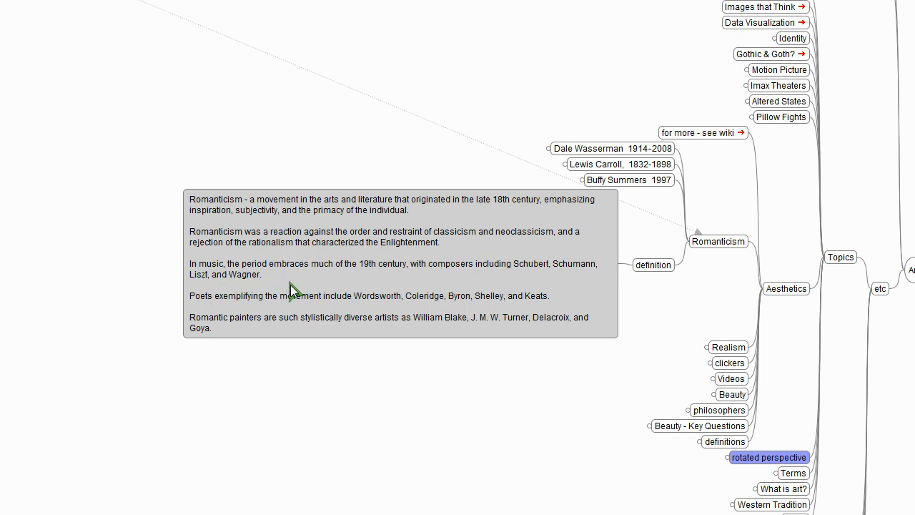
{"action": "mouse_move", "coordinate": [489, 279]}
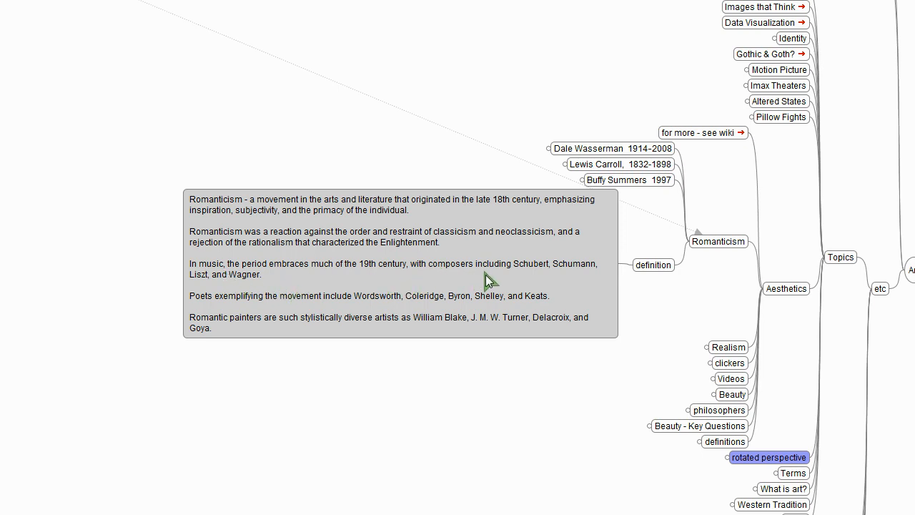
{"action": "mouse_move", "coordinate": [572, 280]}
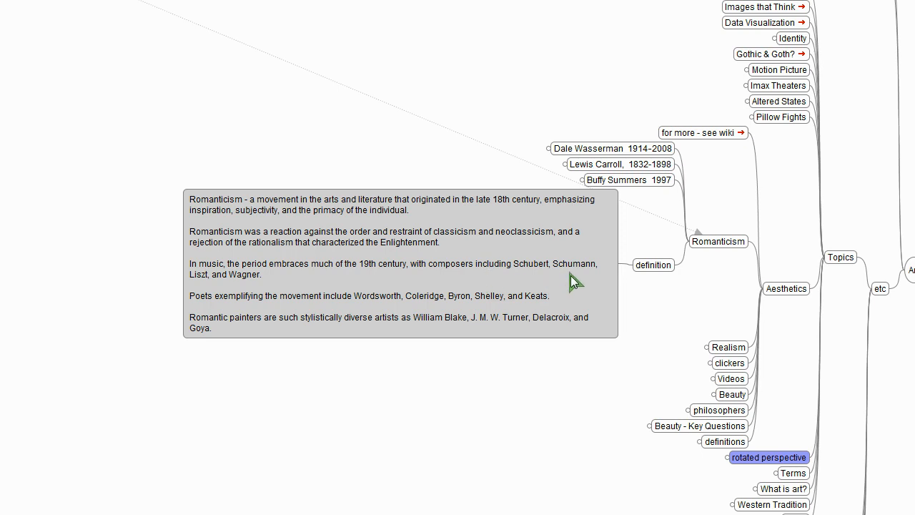
{"action": "mouse_move", "coordinate": [211, 314]}
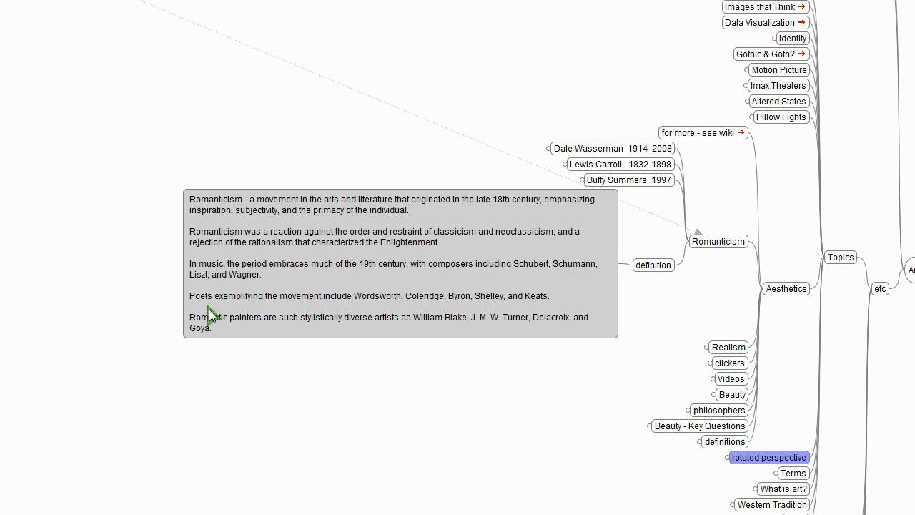
{"action": "mouse_move", "coordinate": [341, 312]}
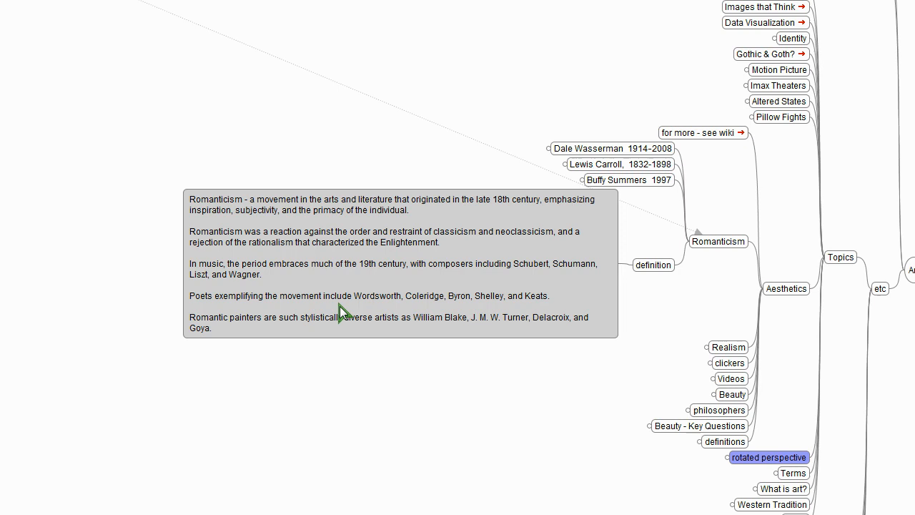
{"action": "mouse_move", "coordinate": [378, 313]}
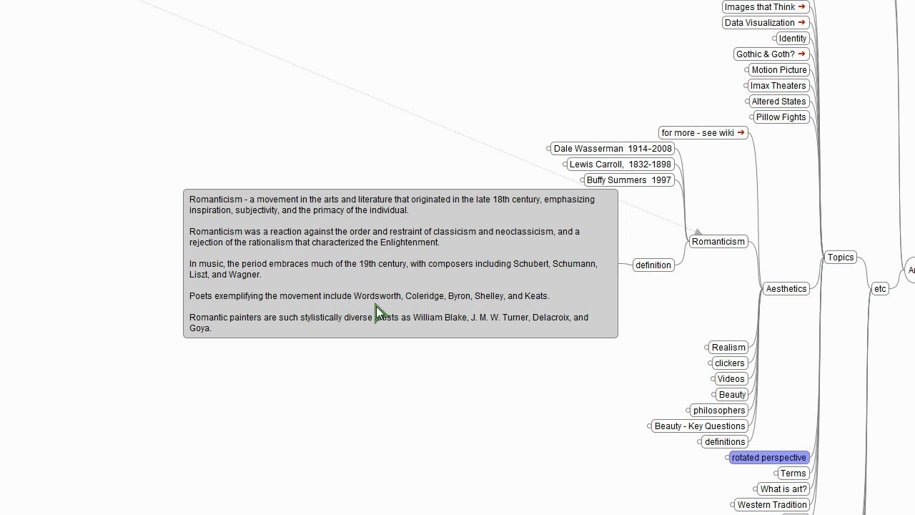
{"action": "mouse_move", "coordinate": [498, 317]}
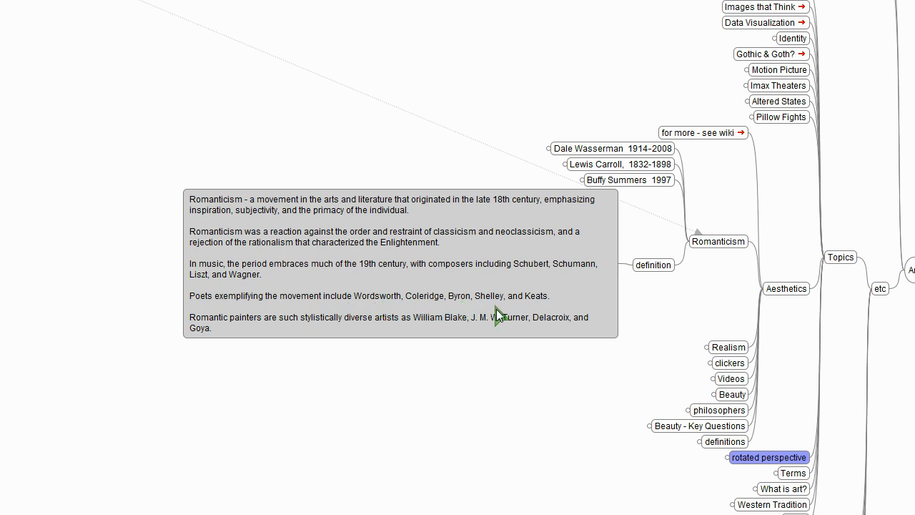
{"action": "mouse_move", "coordinate": [223, 330]}
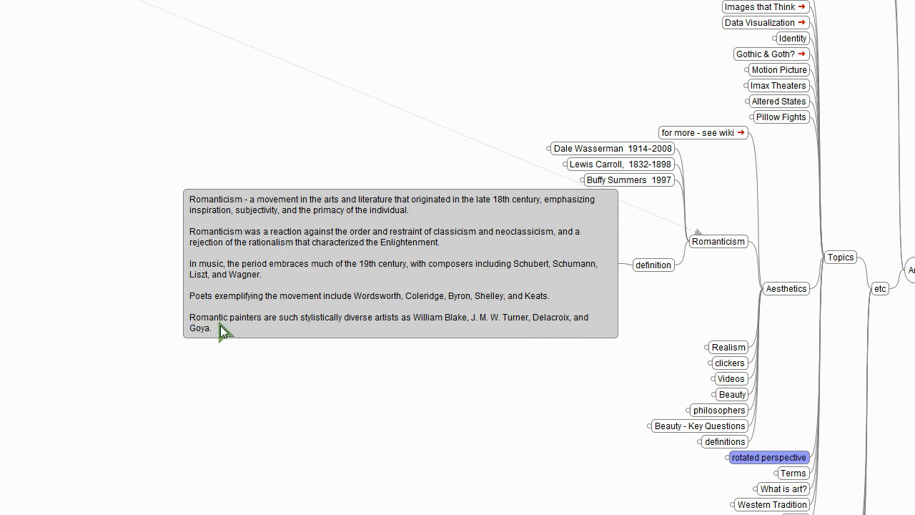
{"action": "mouse_move", "coordinate": [394, 335]}
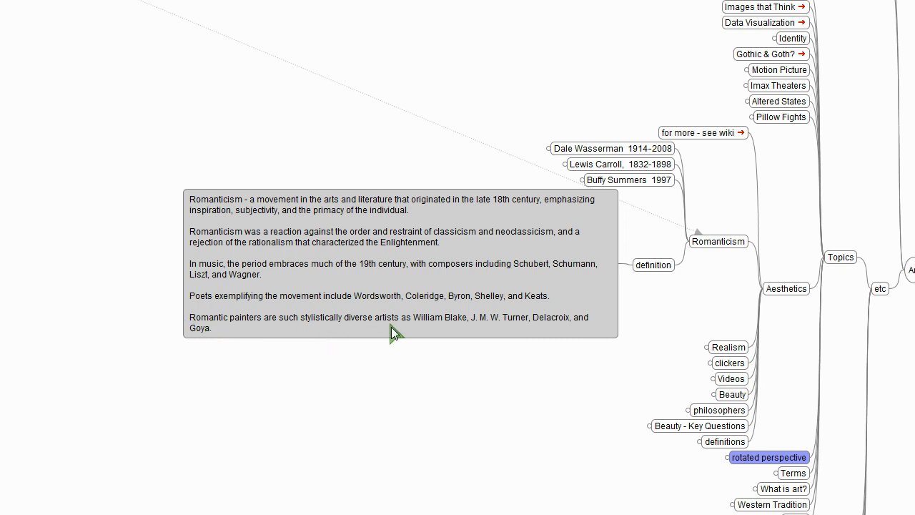
{"action": "mouse_move", "coordinate": [446, 336]}
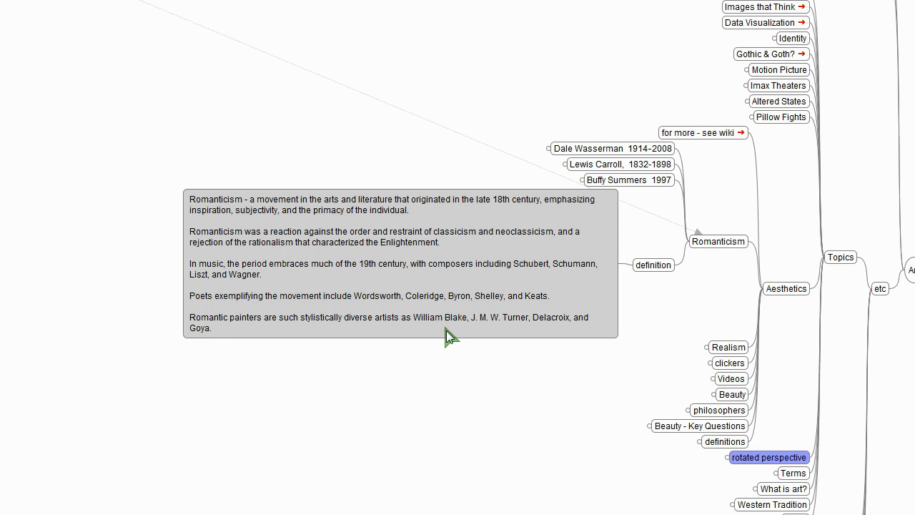
{"action": "mouse_move", "coordinate": [527, 335]}
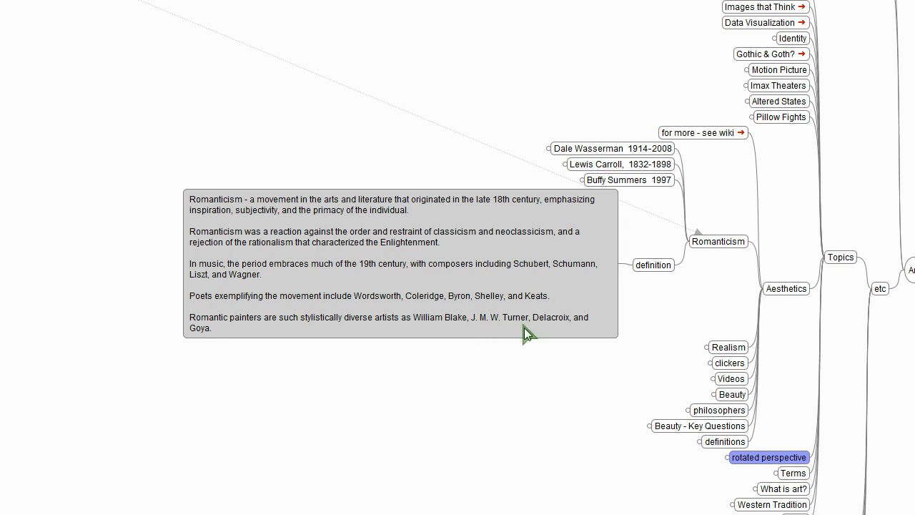
{"action": "mouse_move", "coordinate": [653, 265]}
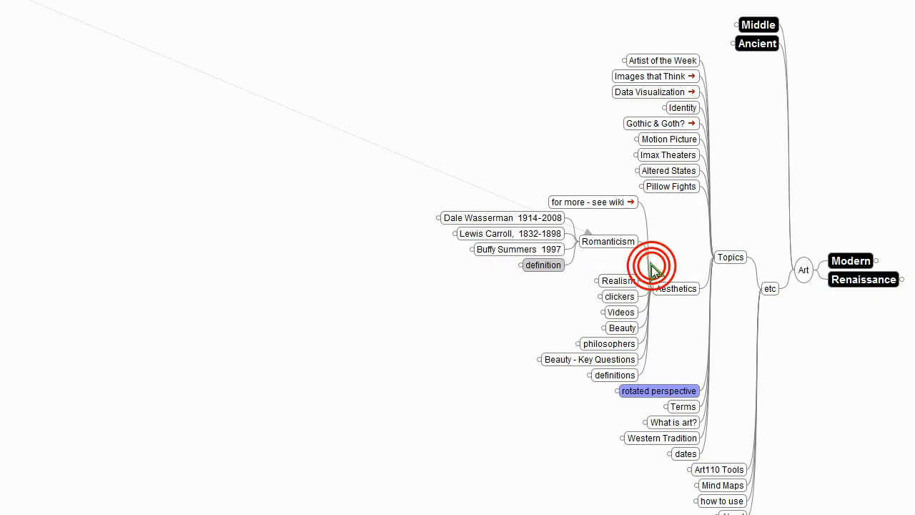
{"action": "left_click", "coordinate": [651, 268]}
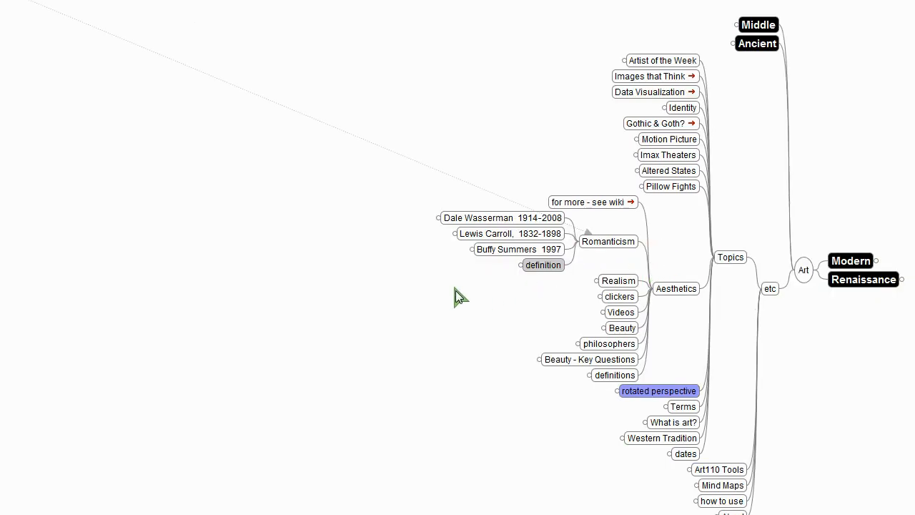
{"action": "mouse_move", "coordinate": [457, 296]}
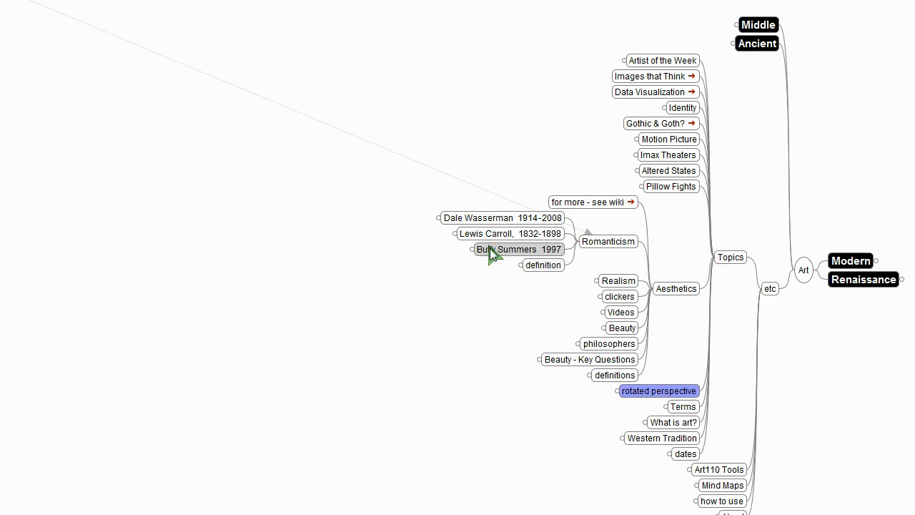
{"action": "left_click", "coordinate": [518, 249]}
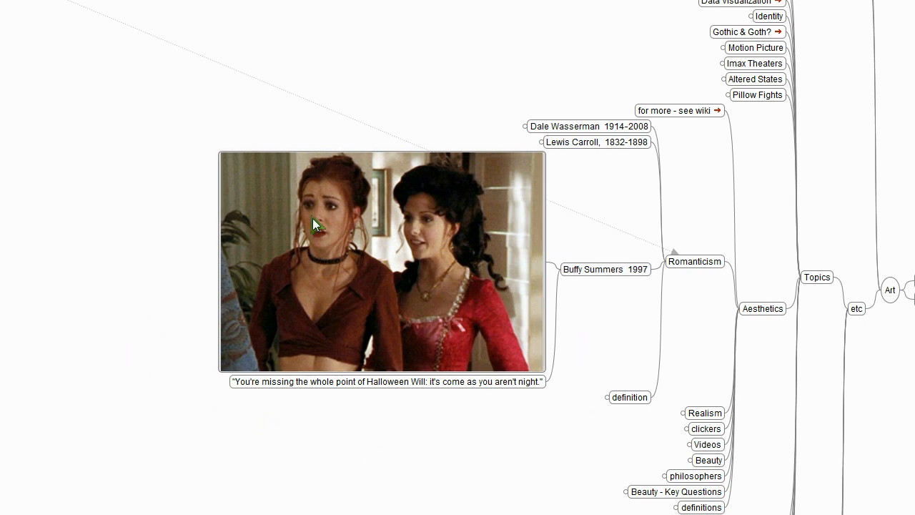
{"action": "mouse_move", "coordinate": [294, 256]}
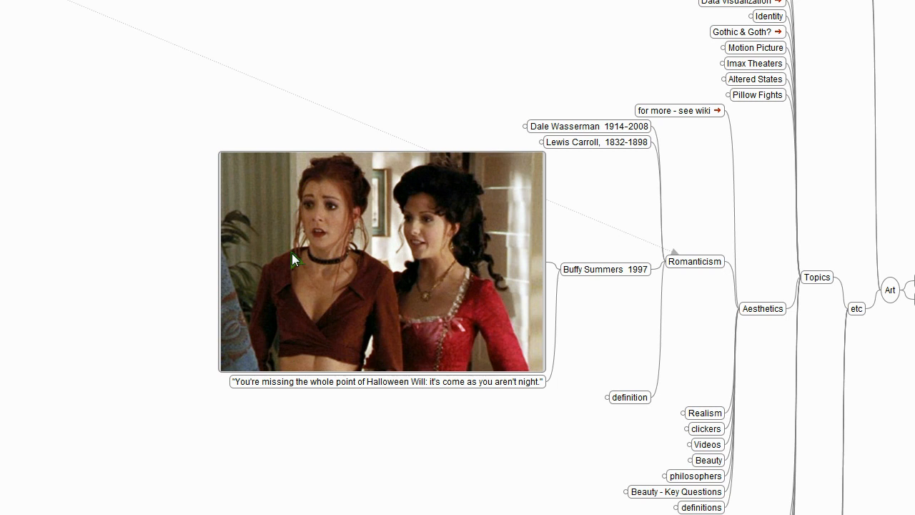
{"action": "mouse_move", "coordinate": [247, 418]}
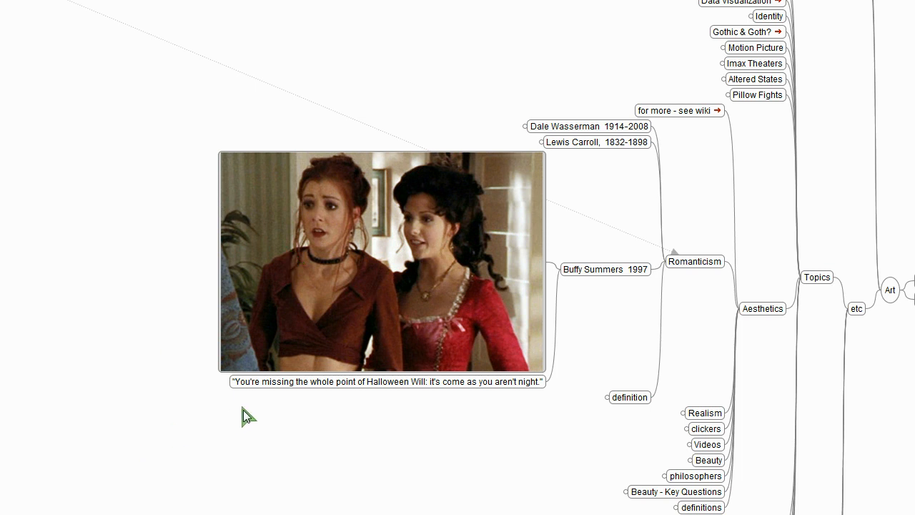
{"action": "mouse_move", "coordinate": [246, 418]}
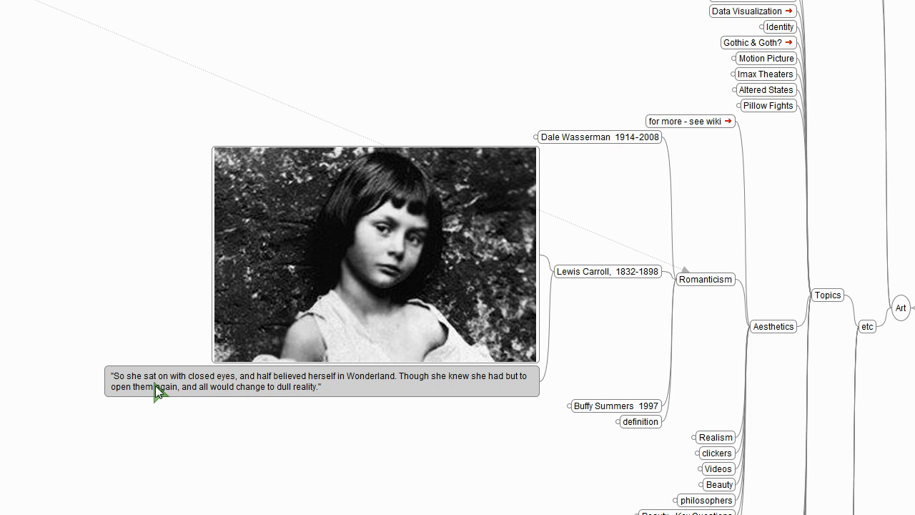
{"action": "mouse_move", "coordinate": [217, 394]}
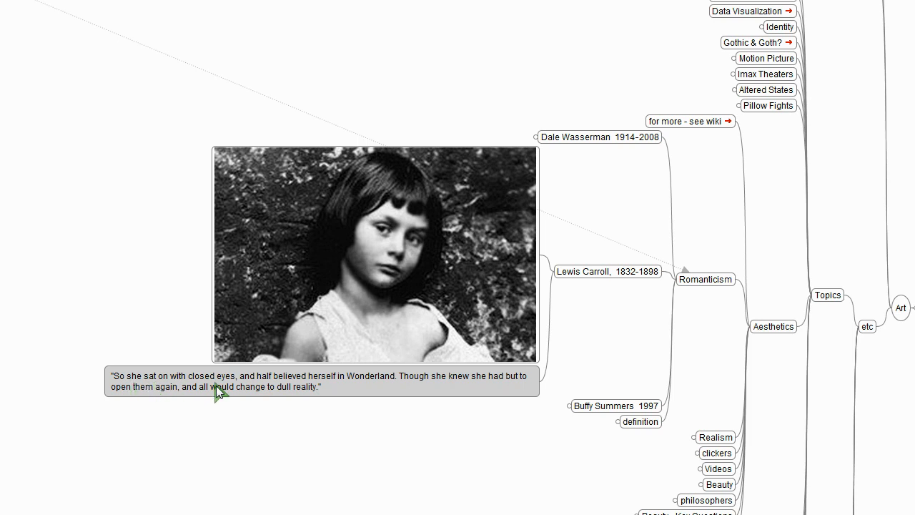
{"action": "mouse_move", "coordinate": [366, 386]}
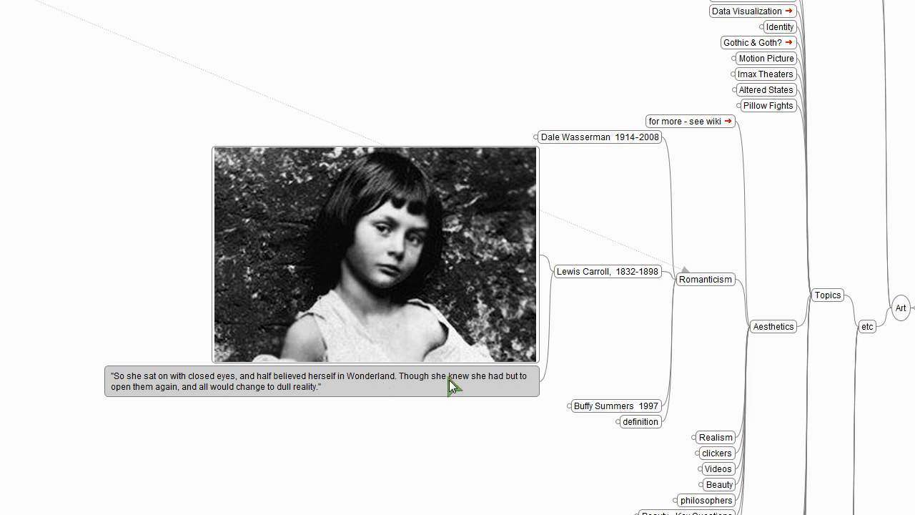
{"action": "mouse_move", "coordinate": [183, 412]}
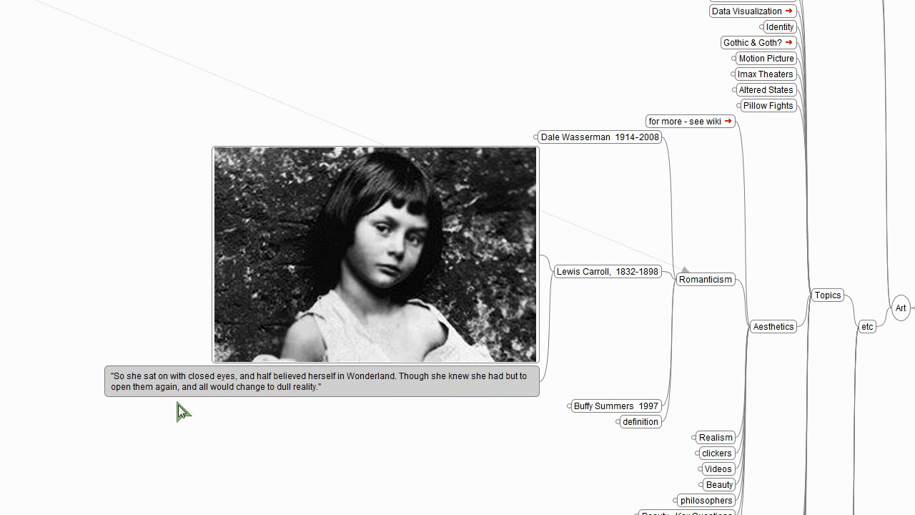
{"action": "mouse_move", "coordinate": [332, 412]}
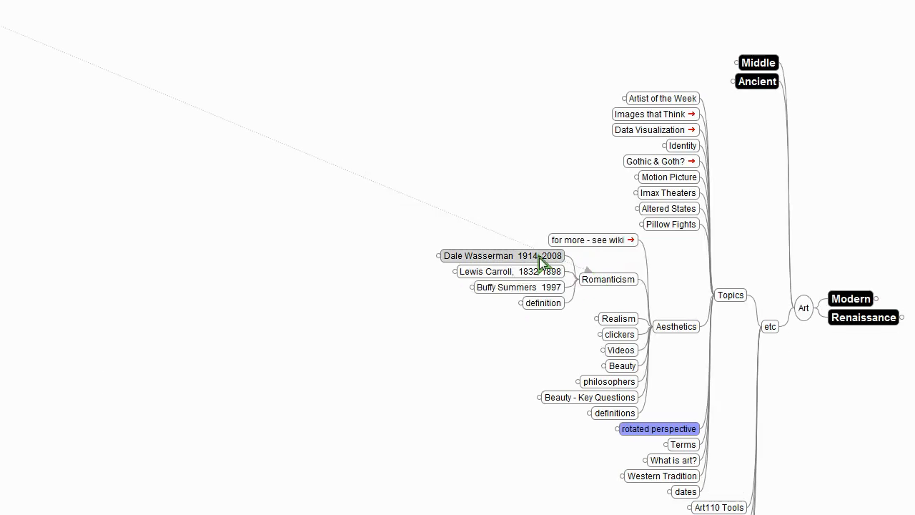
- Unfold the Dale Wasserman 1914-2008 node to show the Man of La Mancha poster and quote
{"action": "left_click", "coordinate": [503, 254]}
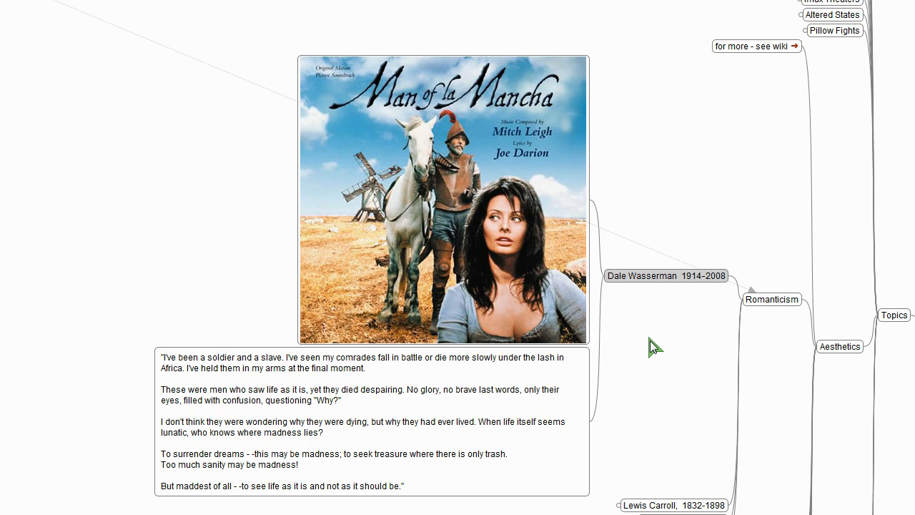
{"action": "mouse_move", "coordinate": [400, 152]}
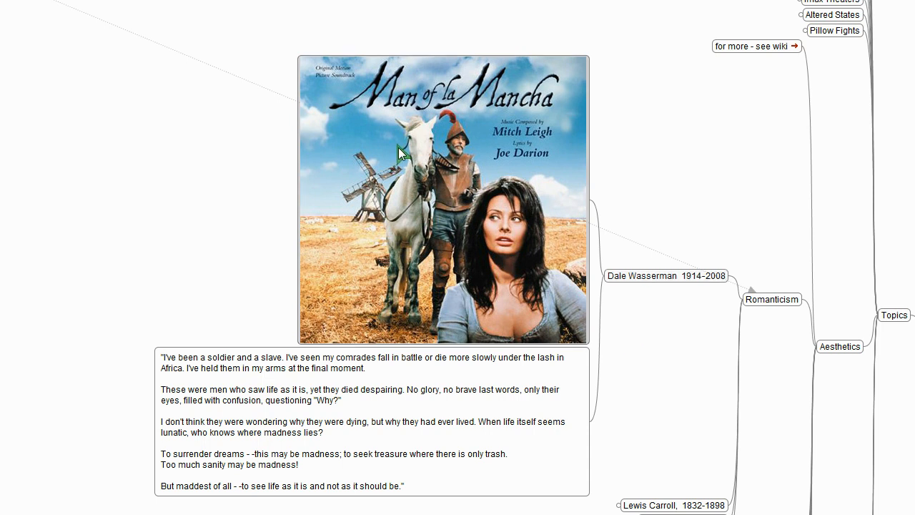
{"action": "mouse_move", "coordinate": [560, 343]}
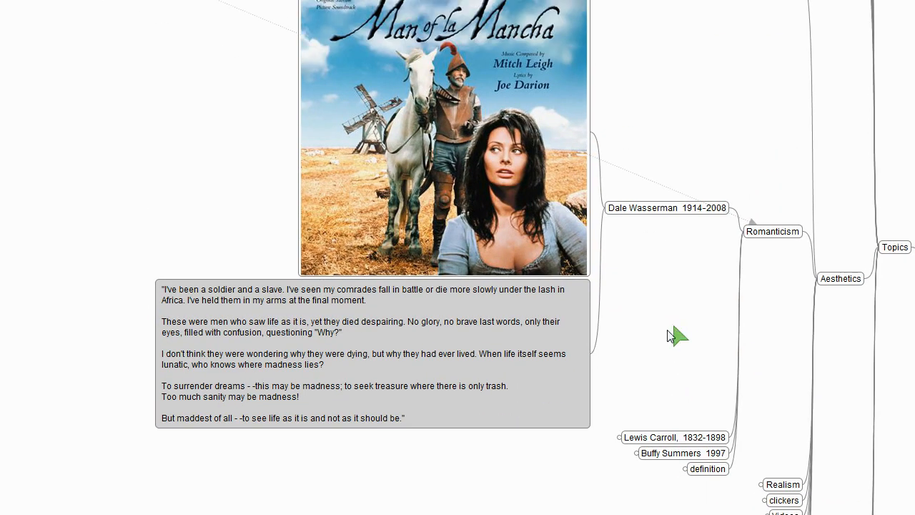
{"action": "mouse_move", "coordinate": [154, 337]}
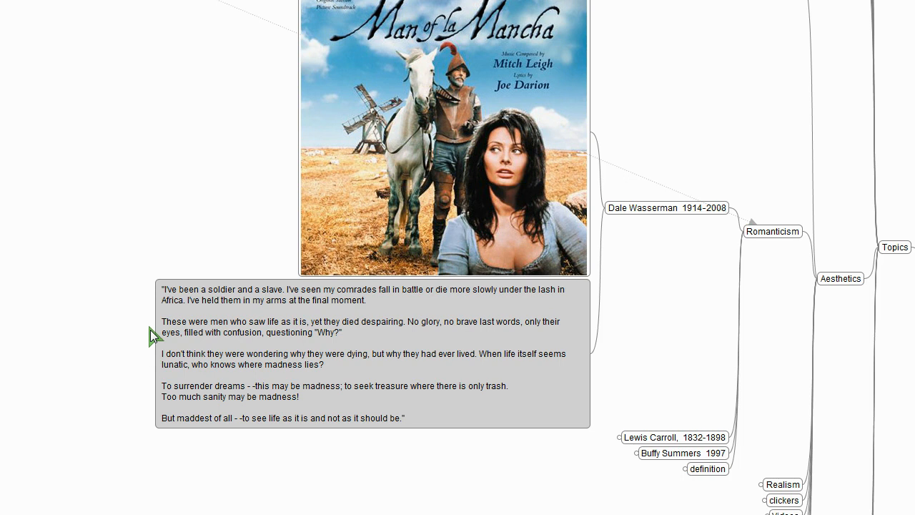
{"action": "mouse_move", "coordinate": [183, 304]}
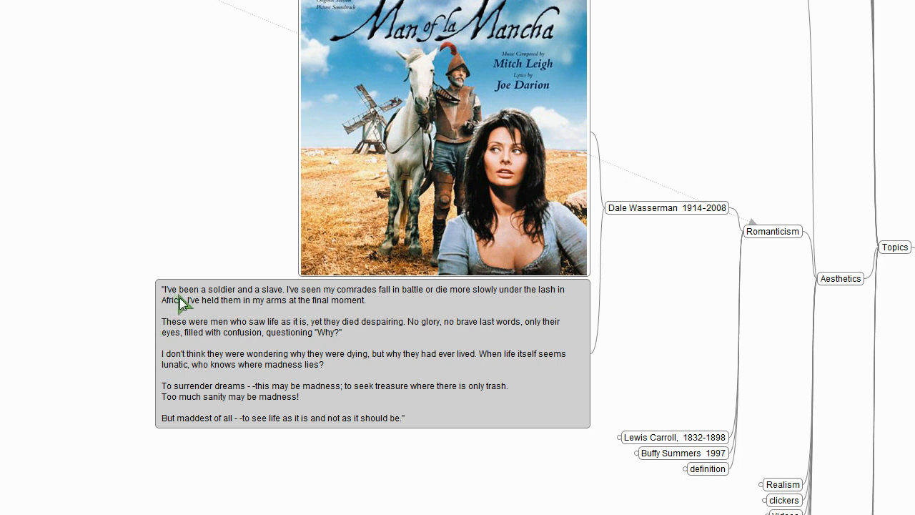
{"action": "mouse_move", "coordinate": [251, 301]}
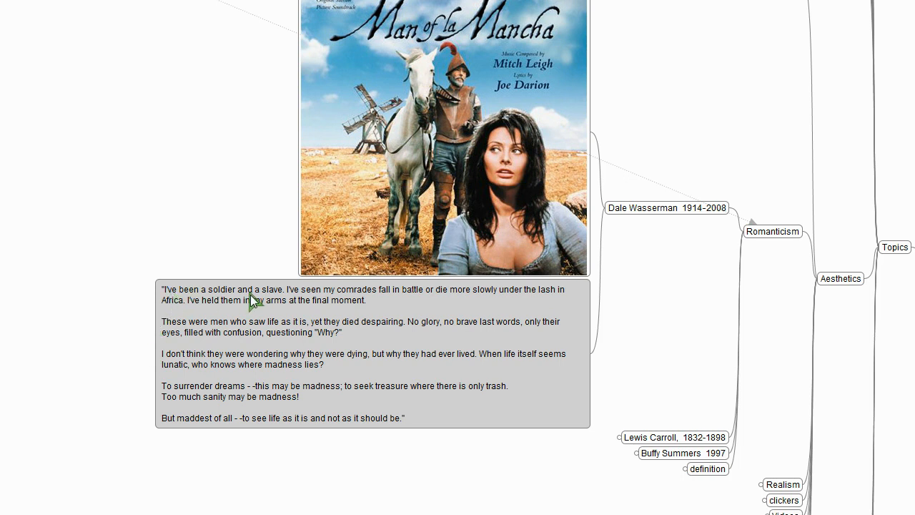
{"action": "mouse_move", "coordinate": [439, 303]}
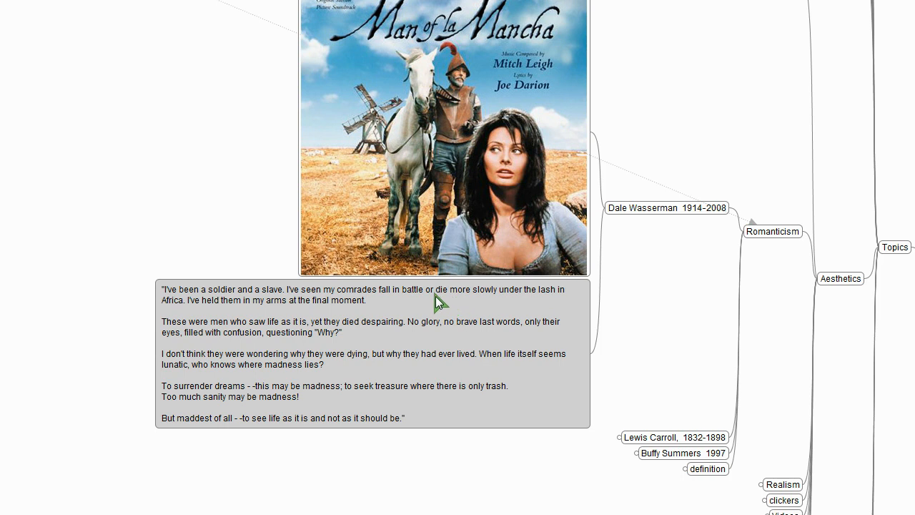
{"action": "mouse_move", "coordinate": [389, 303]}
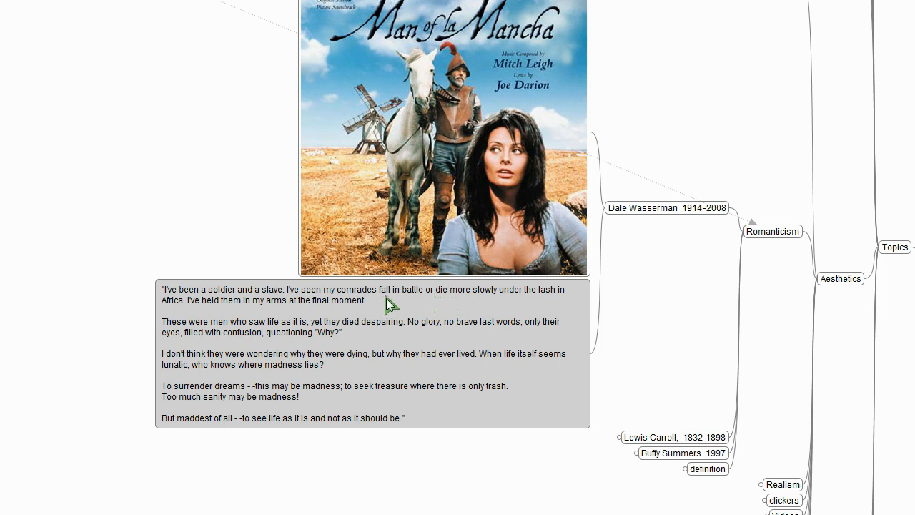
{"action": "mouse_move", "coordinate": [246, 311]}
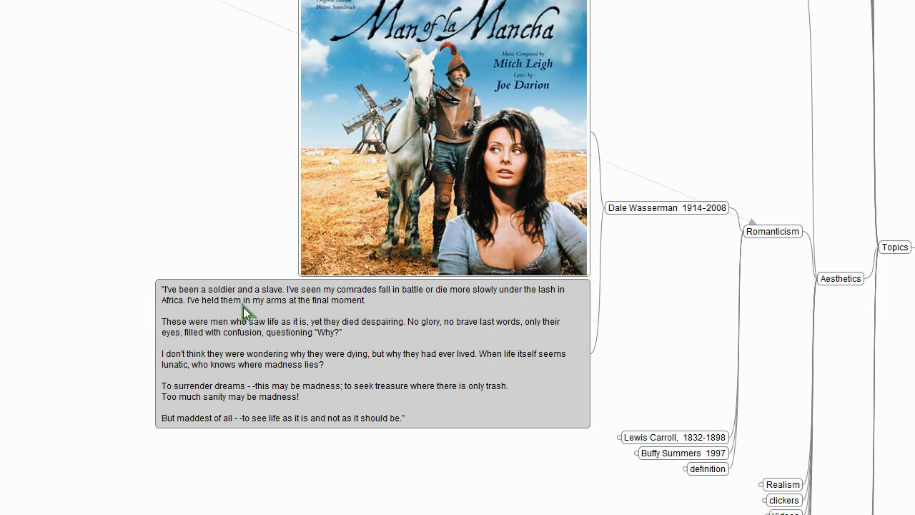
{"action": "mouse_move", "coordinate": [357, 315]}
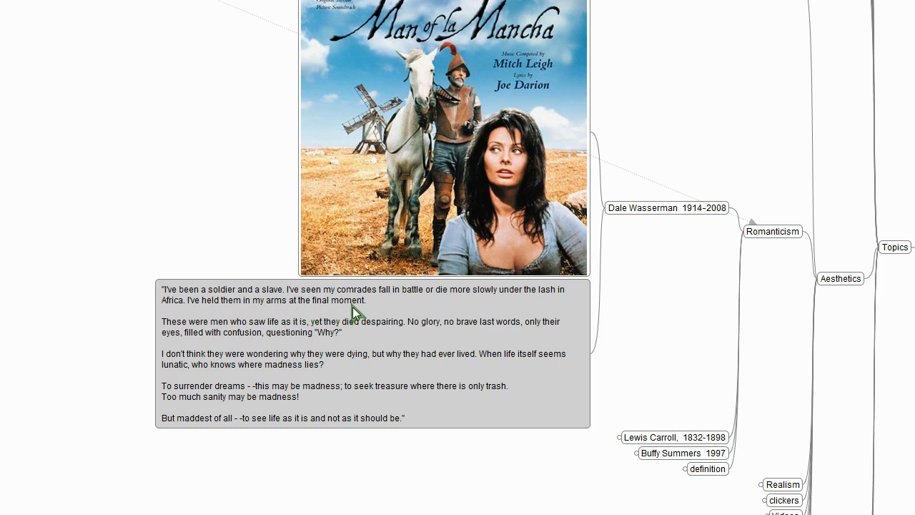
{"action": "mouse_move", "coordinate": [299, 336]}
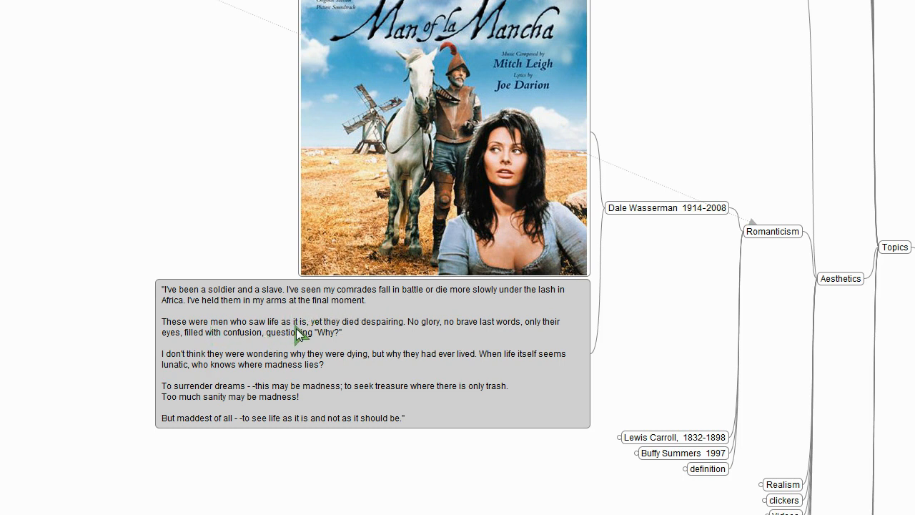
{"action": "mouse_move", "coordinate": [349, 335]}
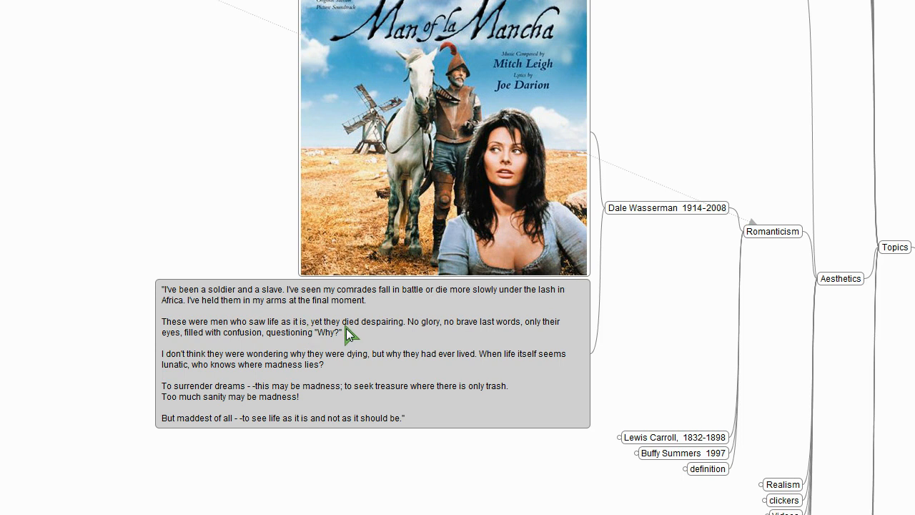
{"action": "mouse_move", "coordinate": [389, 335]}
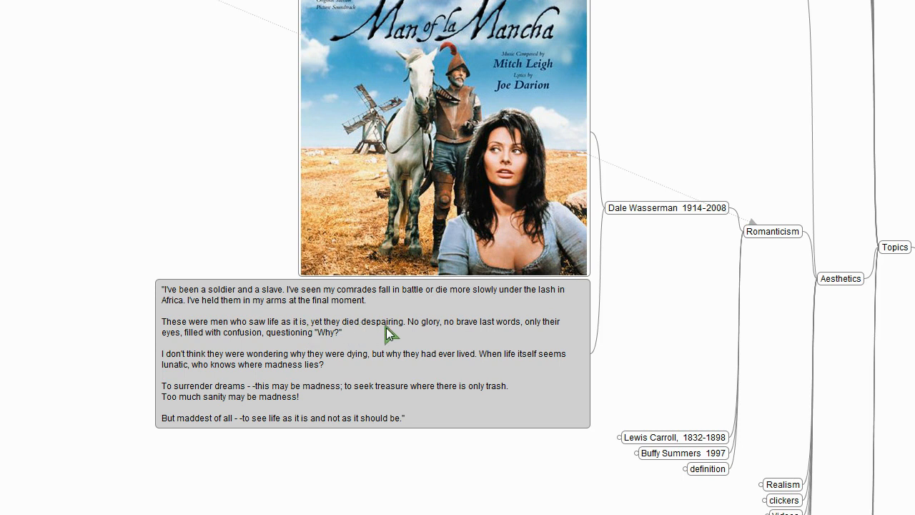
{"action": "mouse_move", "coordinate": [526, 341]}
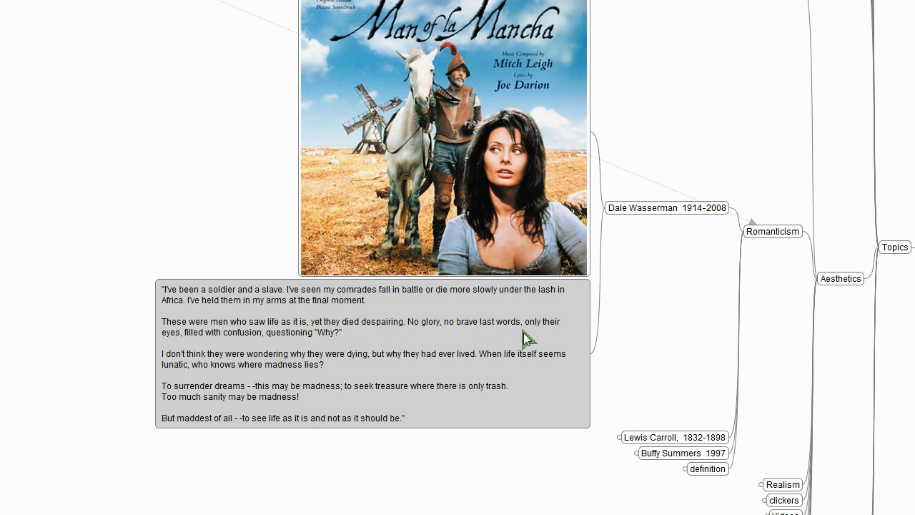
{"action": "mouse_move", "coordinate": [322, 347]}
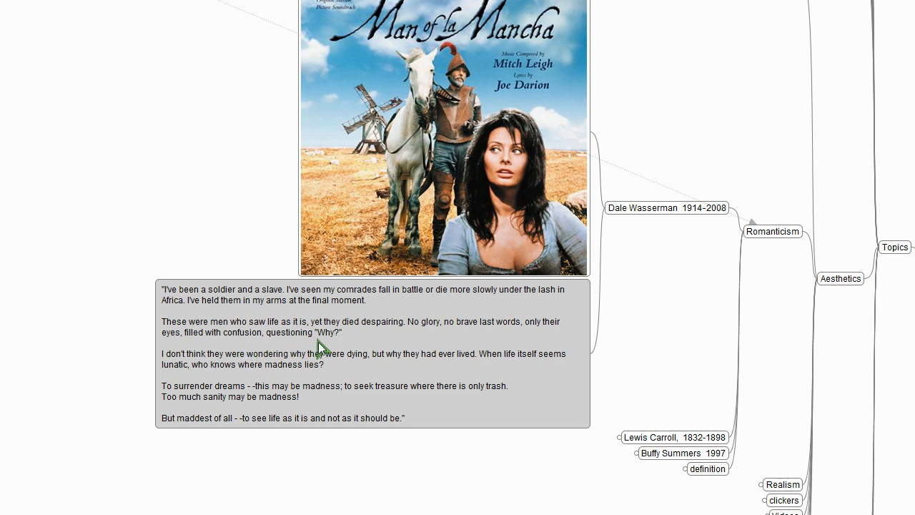
{"action": "mouse_move", "coordinate": [327, 342]}
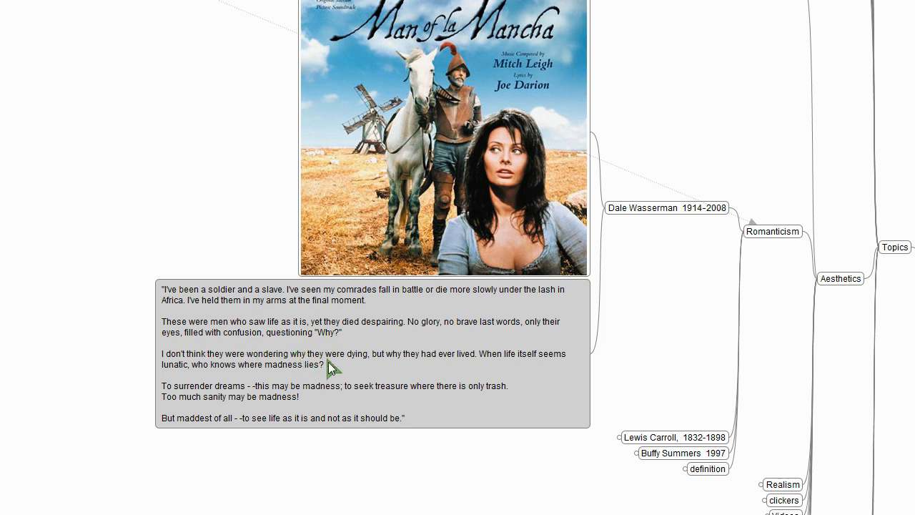
{"action": "mouse_move", "coordinate": [366, 369]}
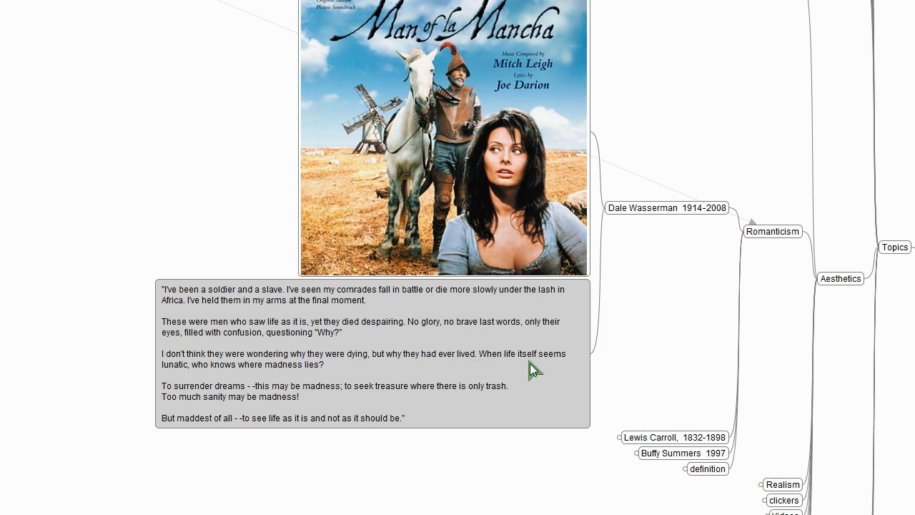
{"action": "mouse_move", "coordinate": [243, 379]}
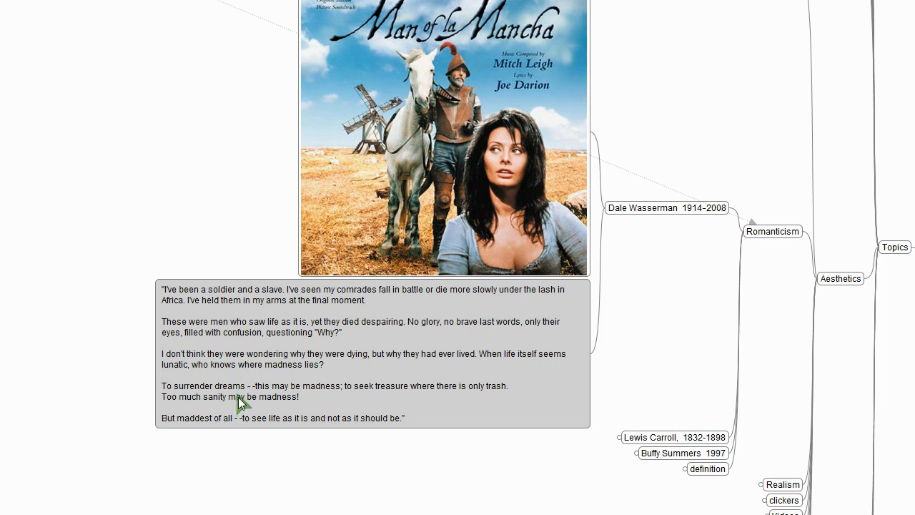
{"action": "mouse_move", "coordinate": [340, 399]}
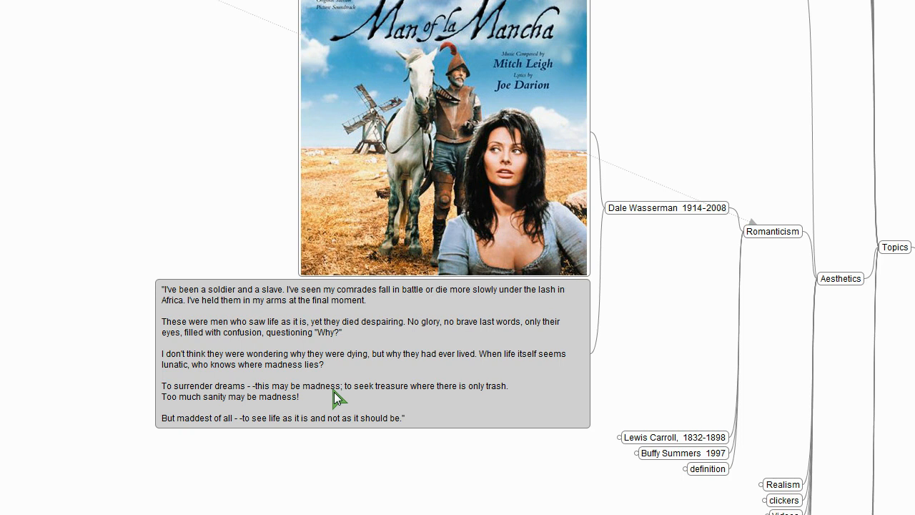
{"action": "mouse_move", "coordinate": [493, 406]}
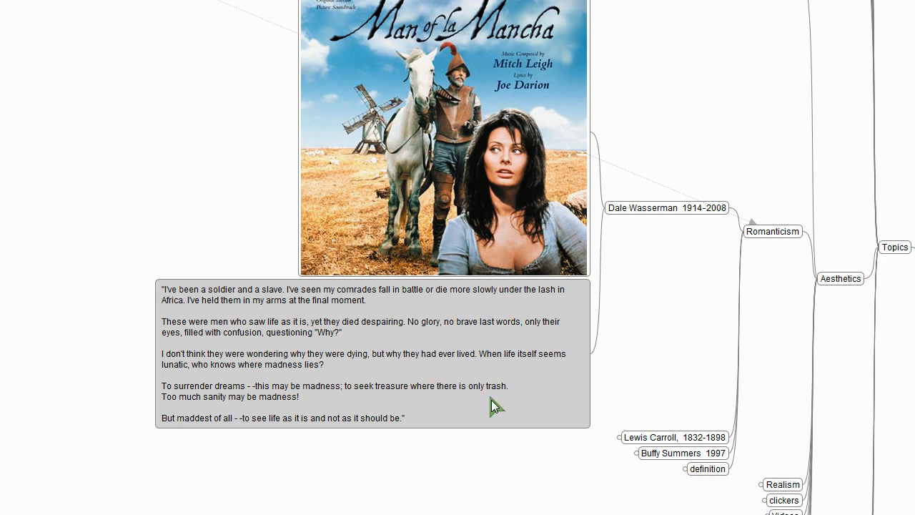
{"action": "mouse_move", "coordinate": [209, 411]}
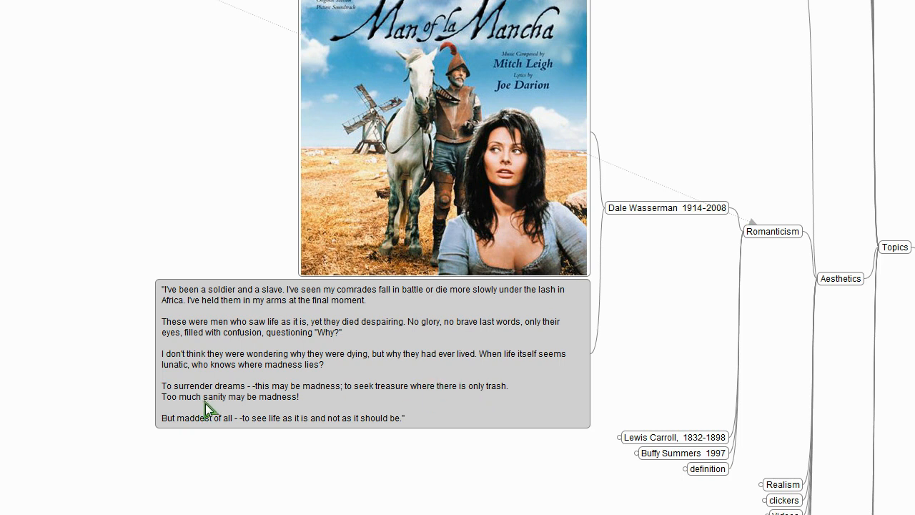
{"action": "mouse_move", "coordinate": [198, 432]}
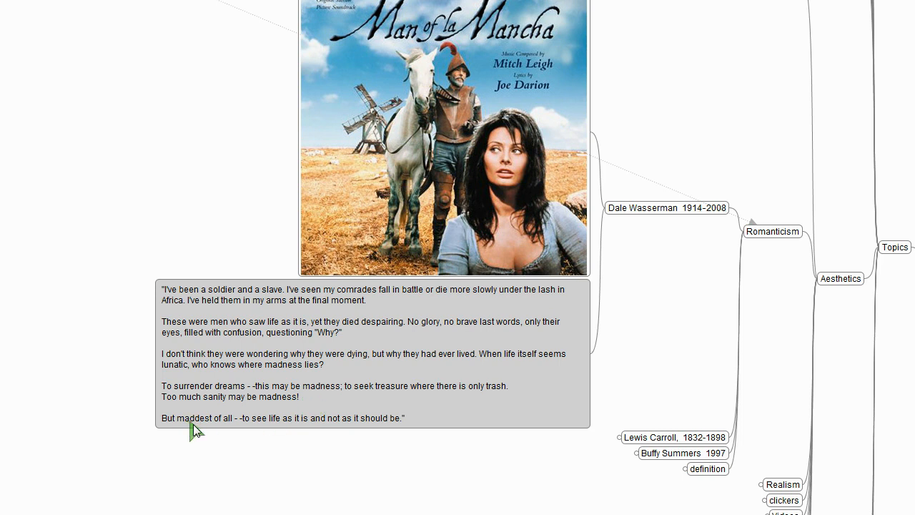
{"action": "mouse_move", "coordinate": [311, 432]}
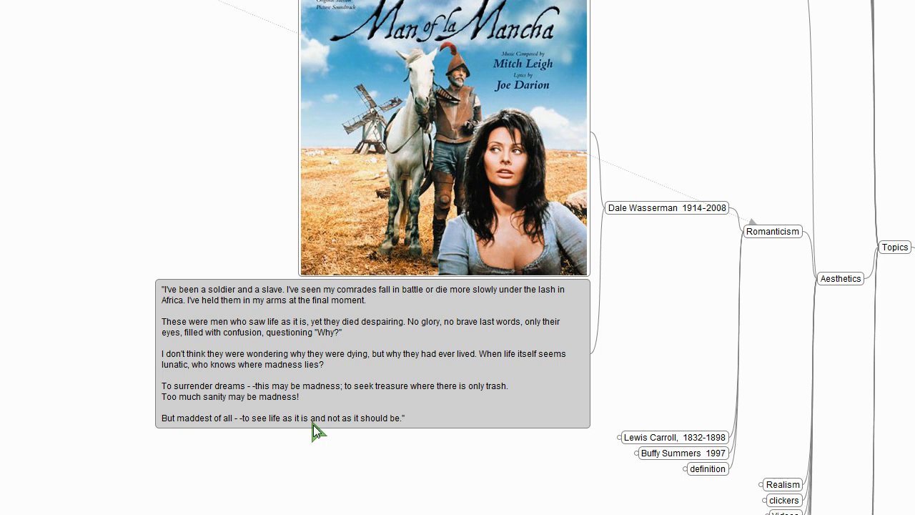
{"action": "mouse_move", "coordinate": [399, 435]}
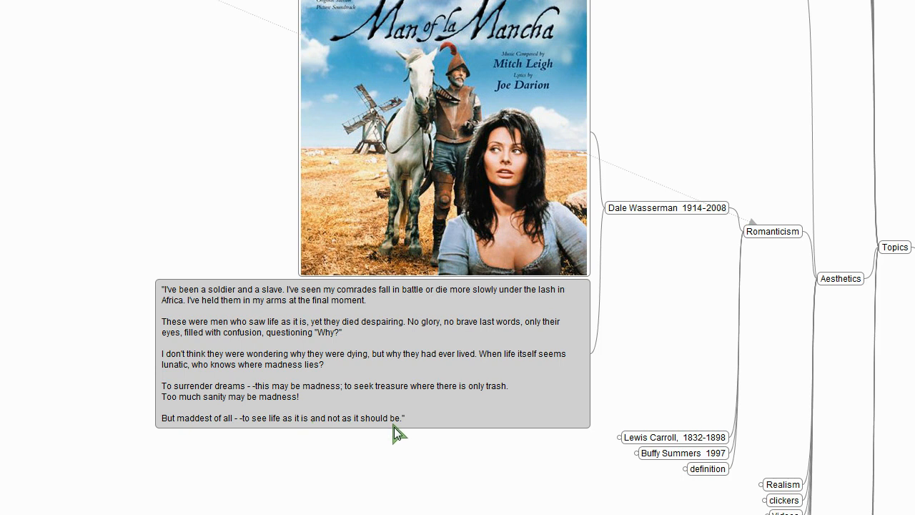